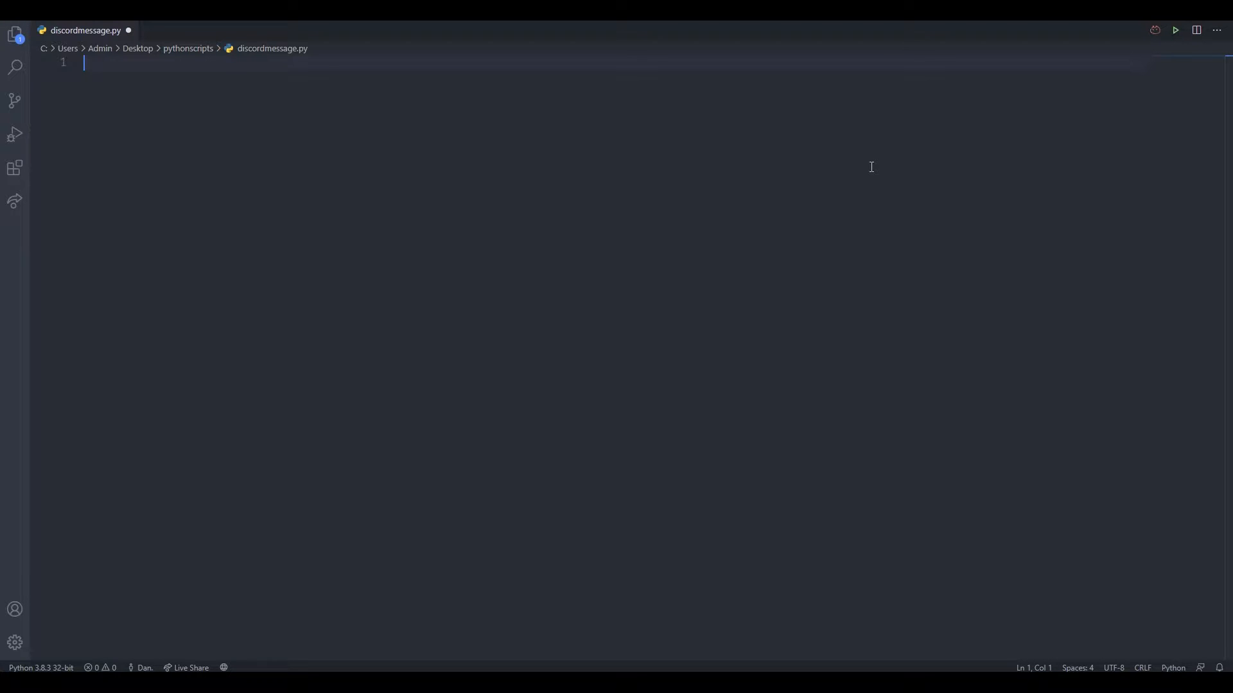
mouse_move(323, 258)
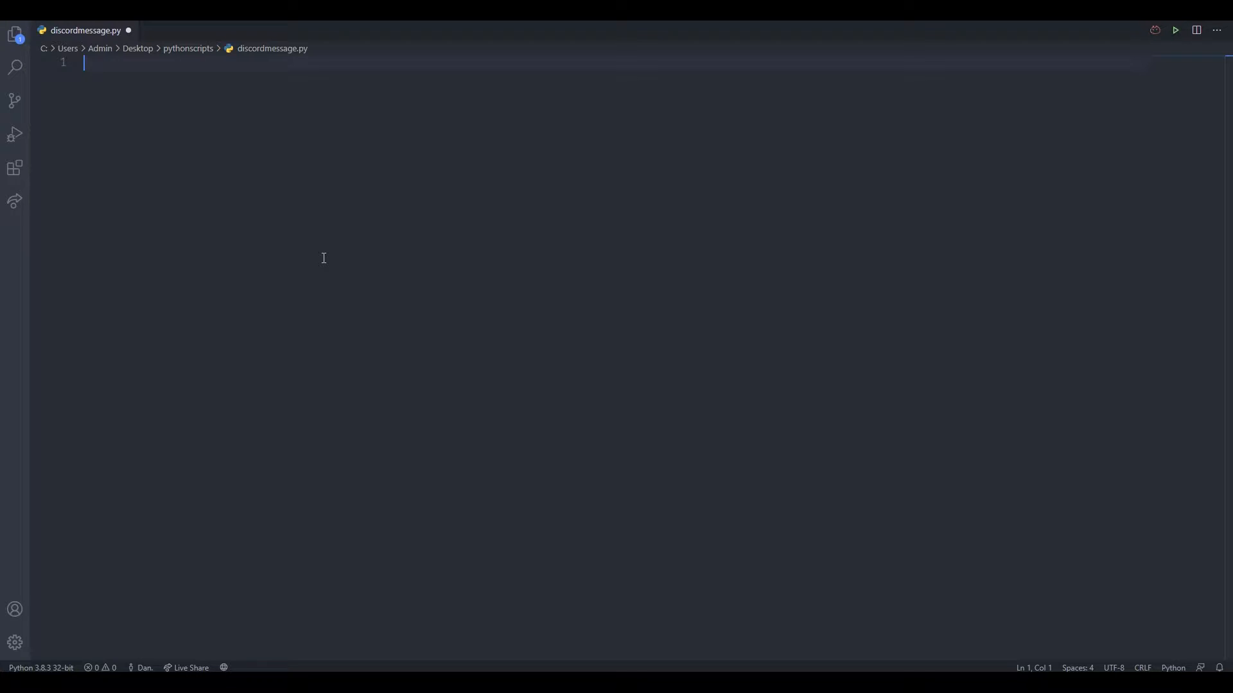
mouse_move(352, 255)
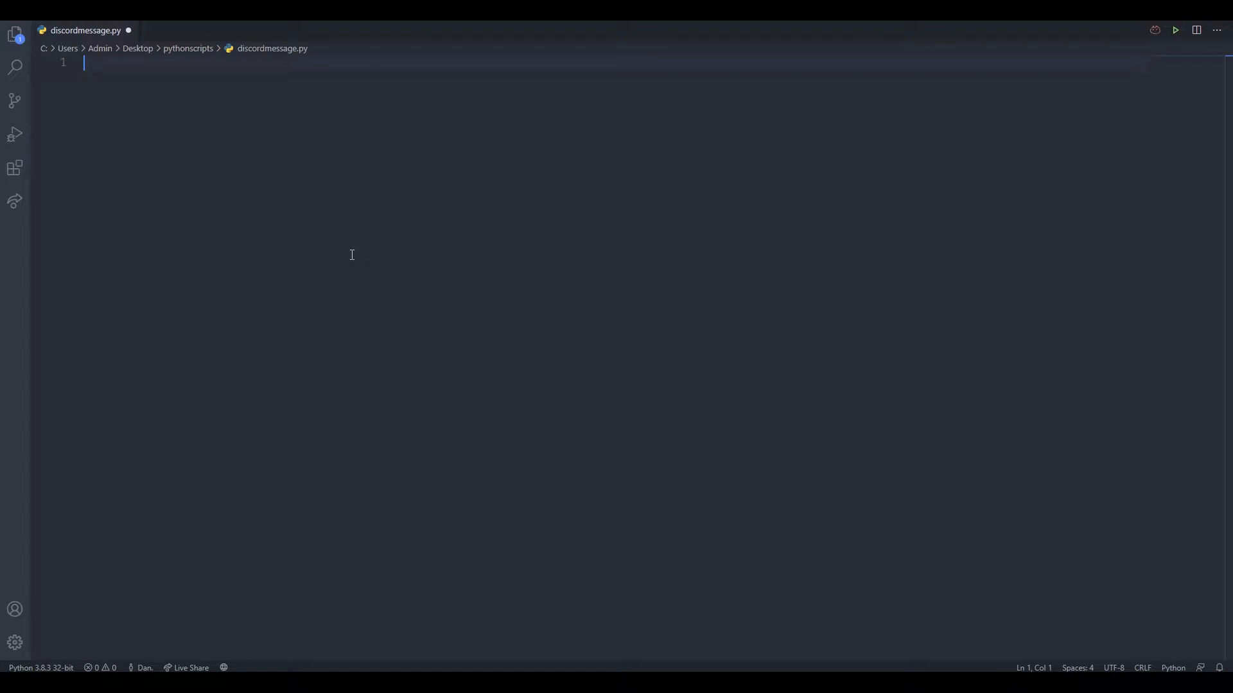
- Begin discordmessage.py with 'import requests' followed by blank lines
text(import)
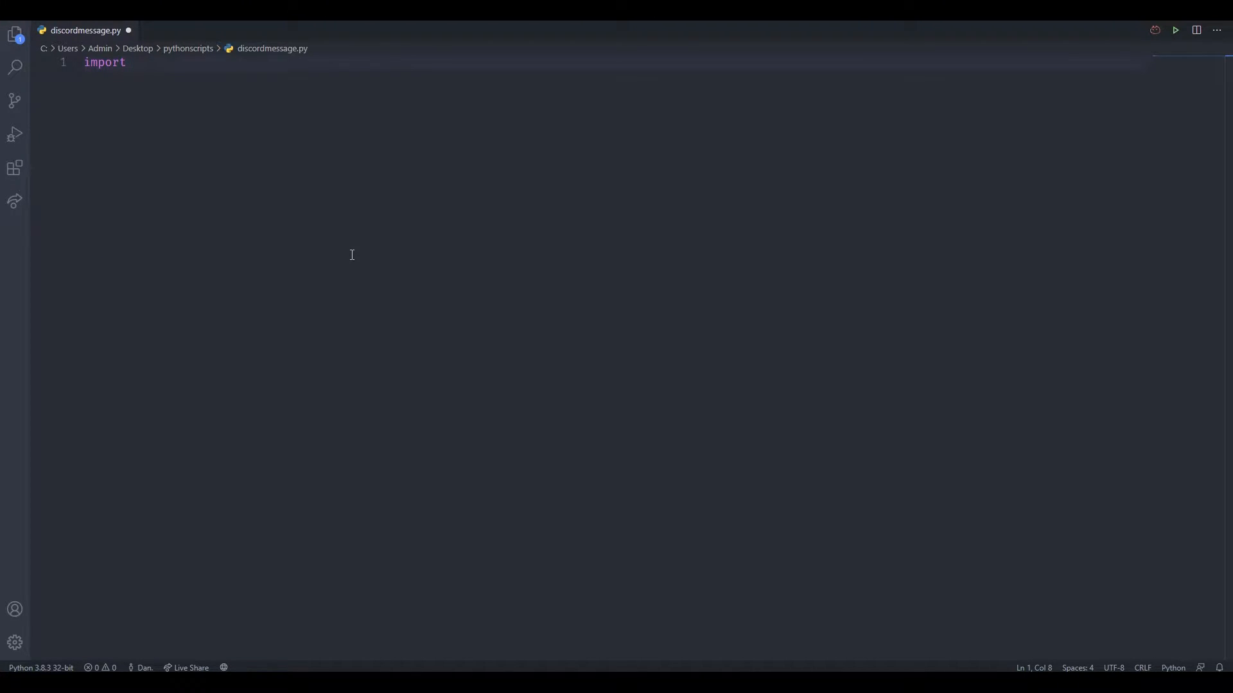
text(requests)
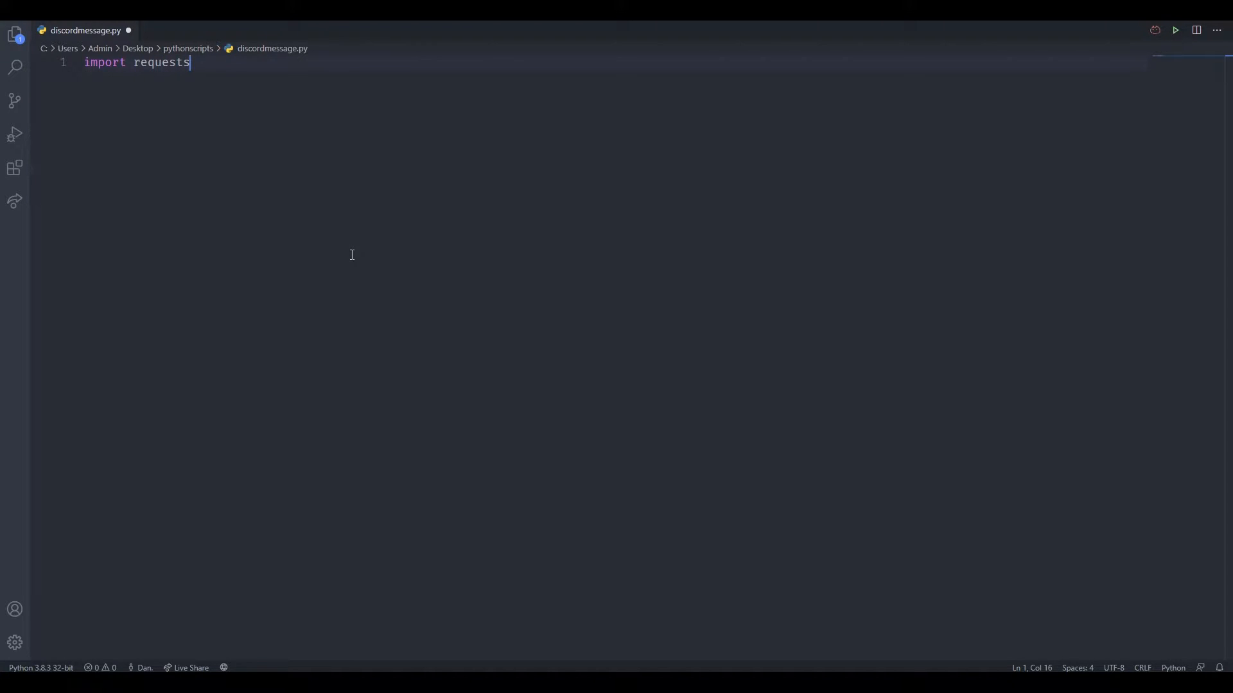
key(Enter)
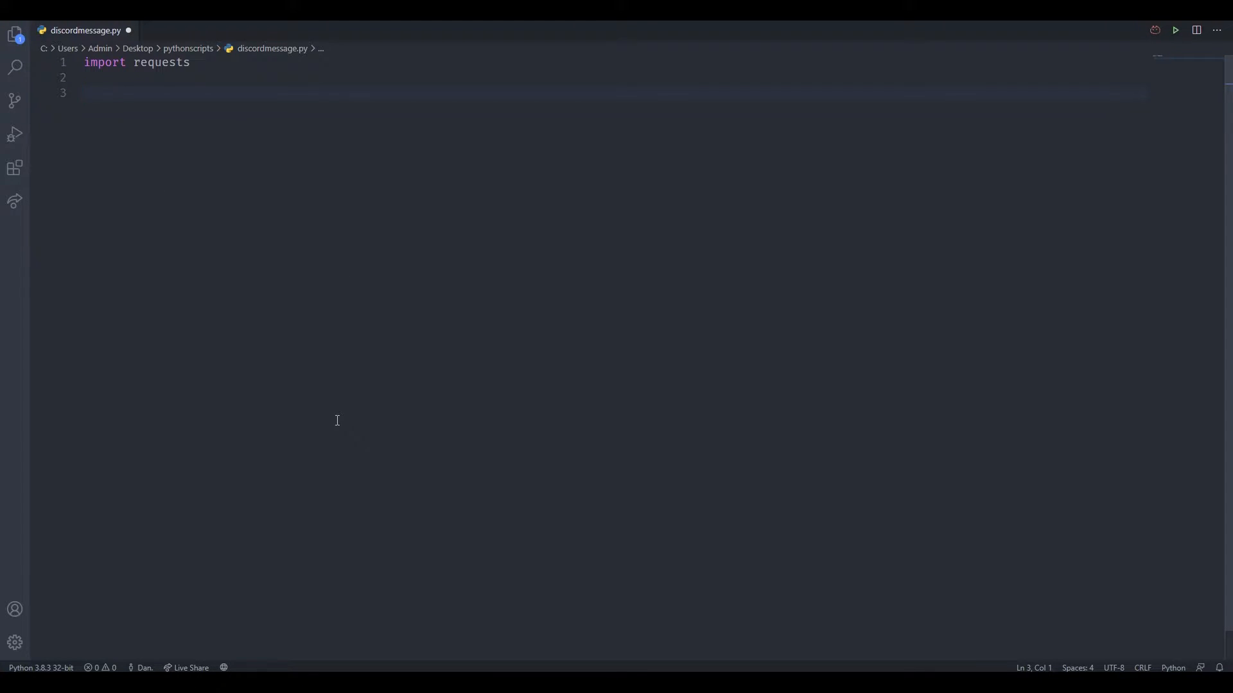
mouse_move(171, 157)
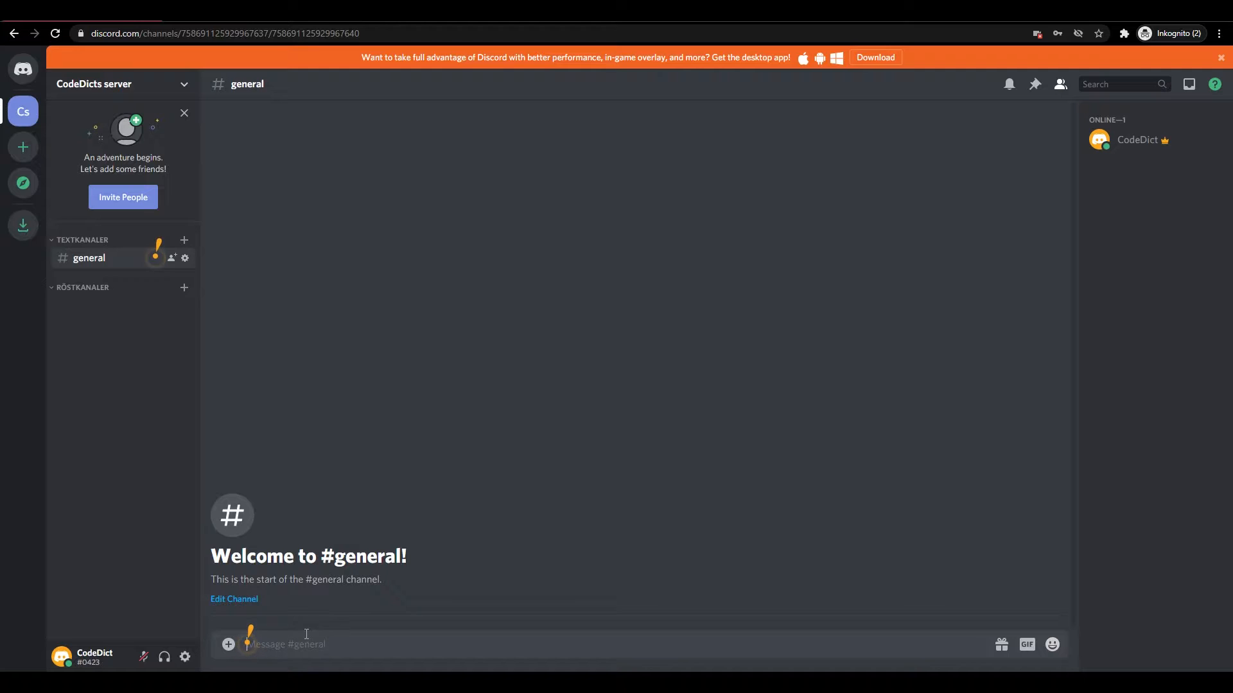
mouse_move(117, 629)
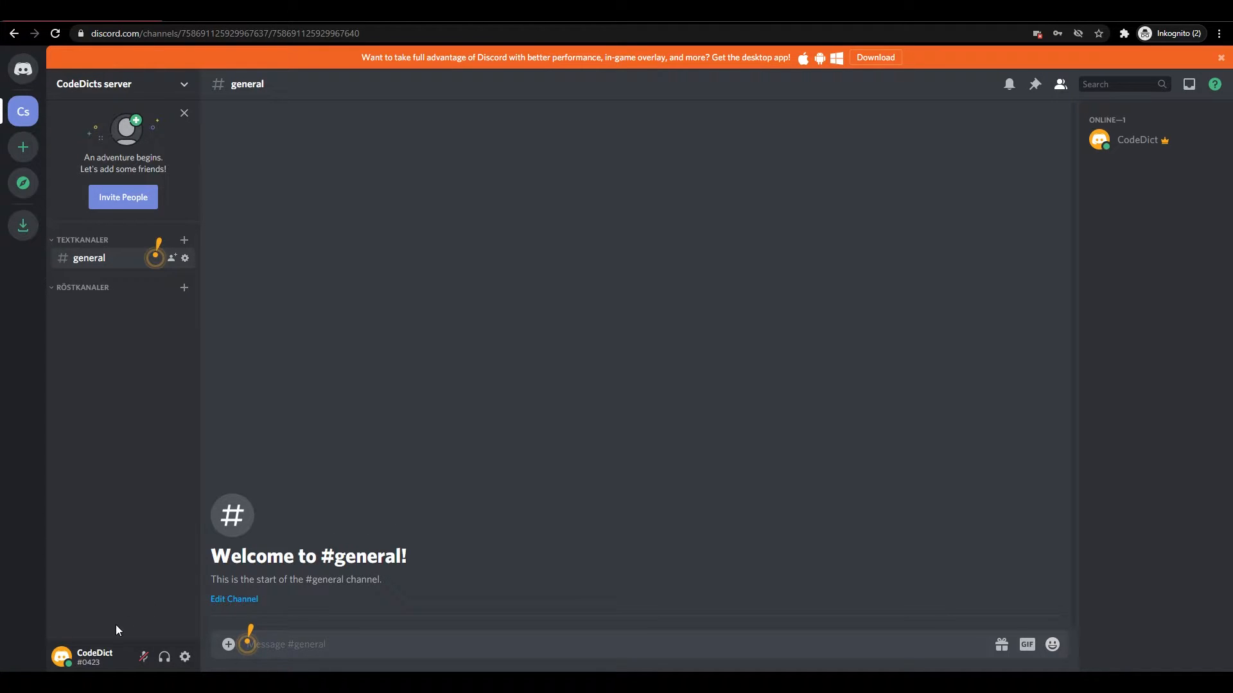
mouse_move(185, 658)
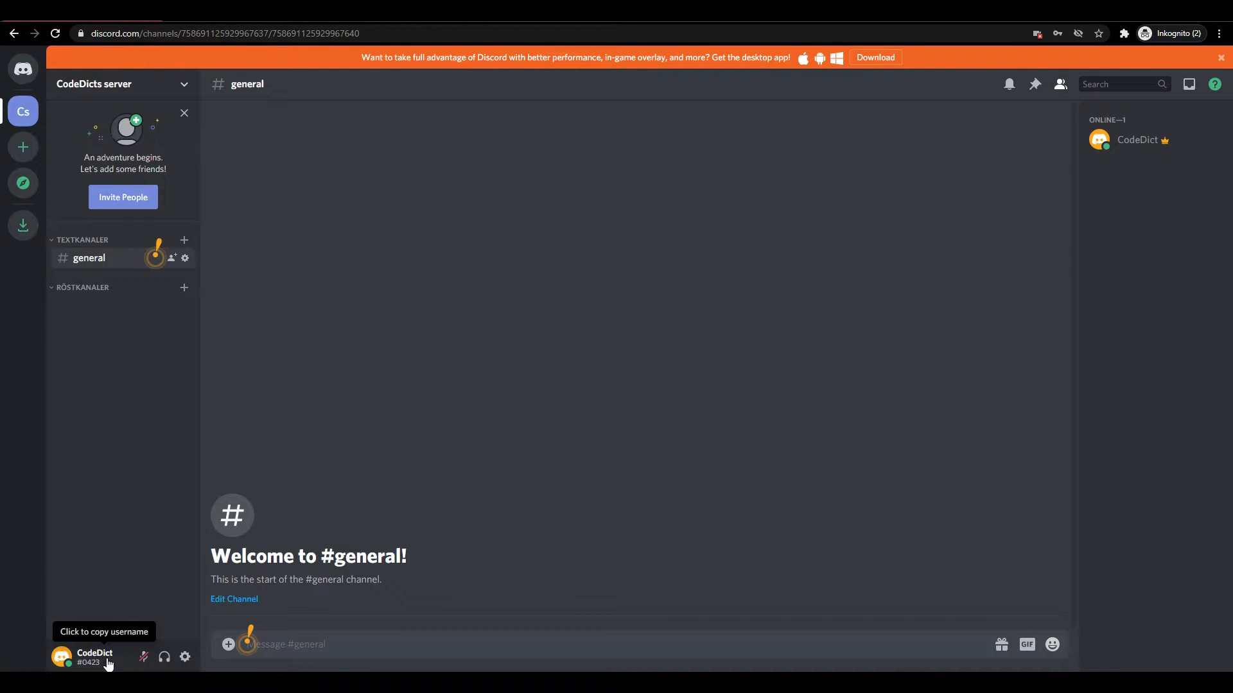
- Enable Developer Mode under Discord's Appearance settings and return to #general
click(185, 657)
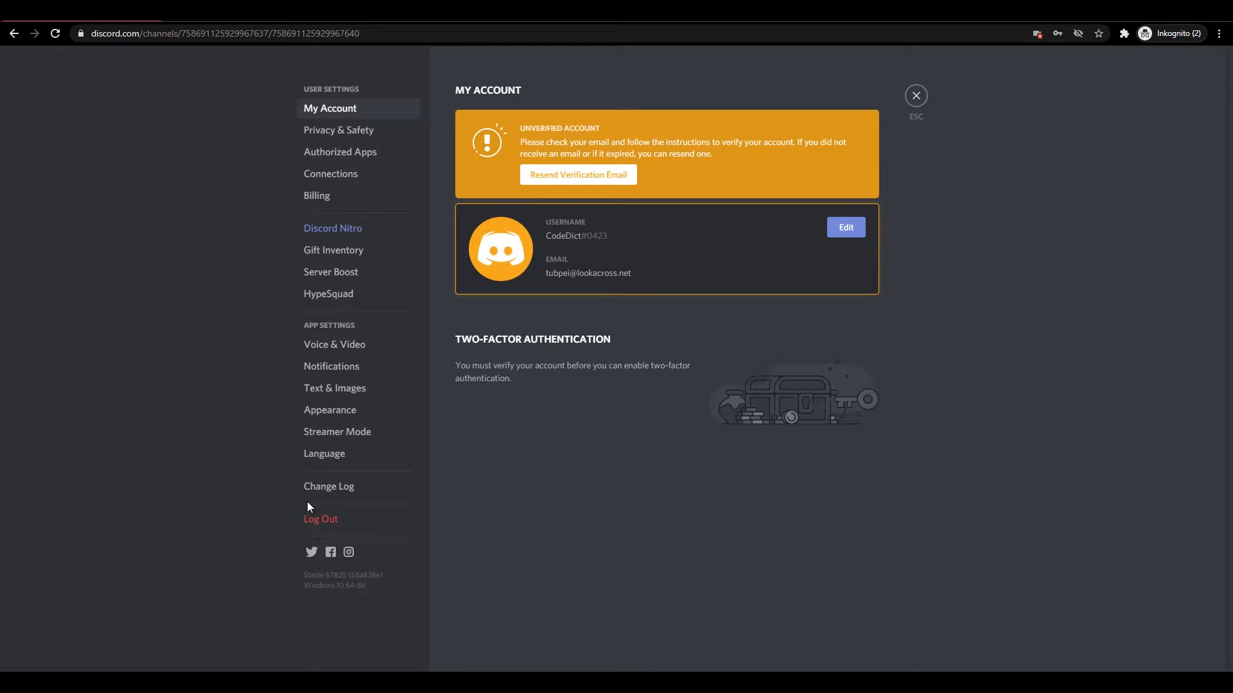
click(330, 410)
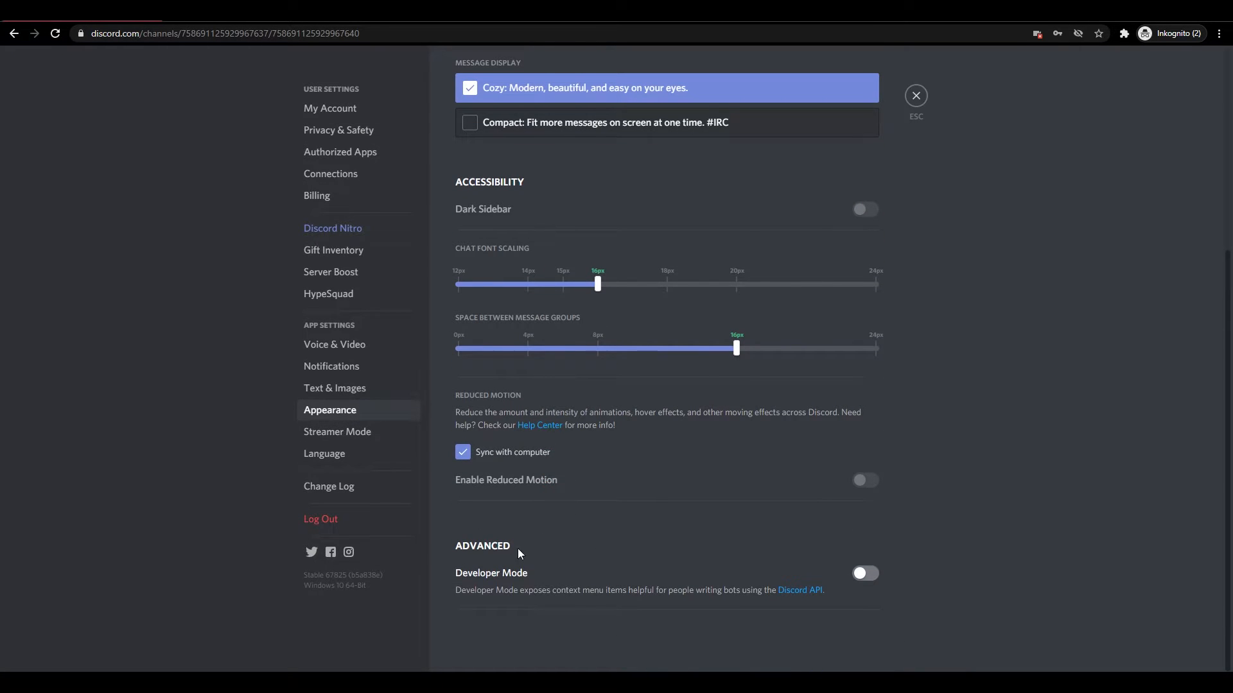
click(865, 573)
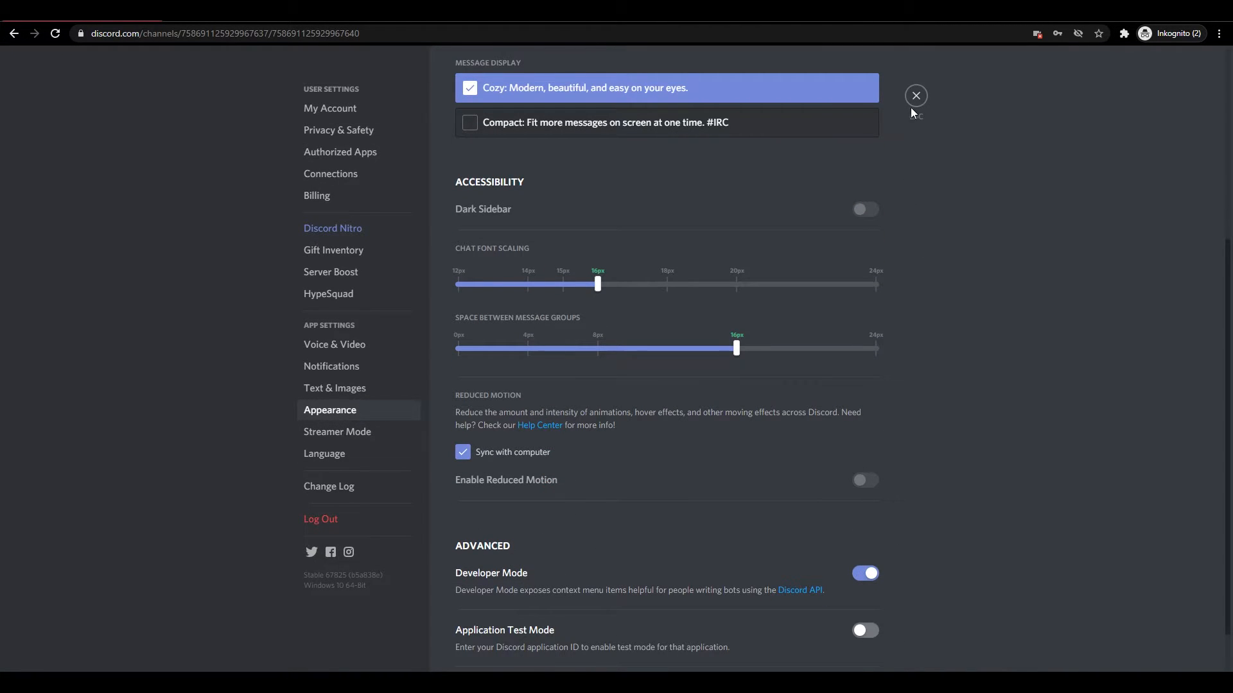
click(915, 95)
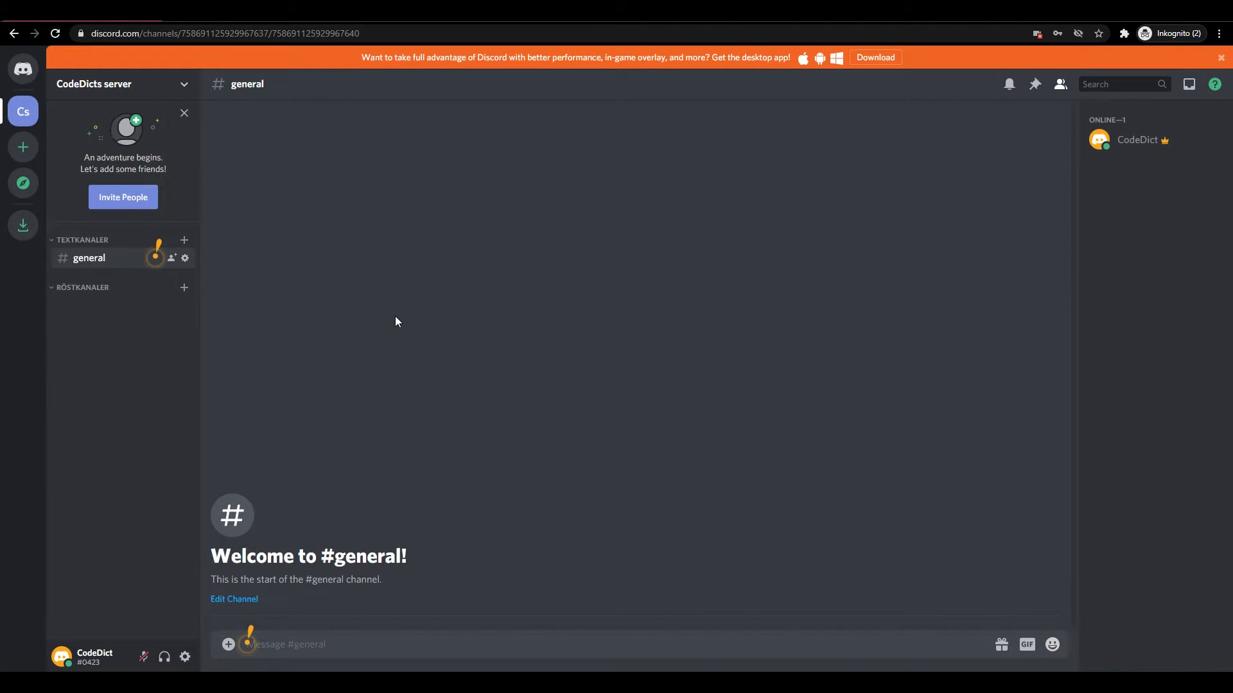
mouse_move(400, 375)
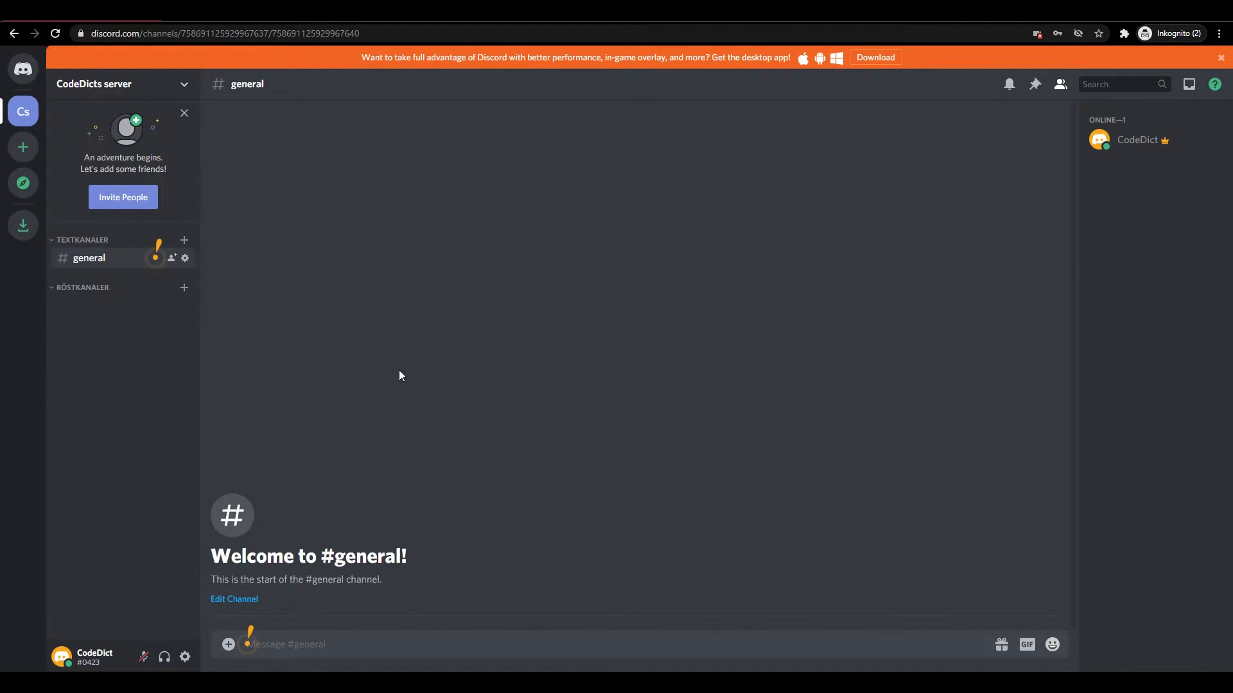
- Capture the messages request in DevTools' Network log while posting a test message, then stop recording
key(F12)
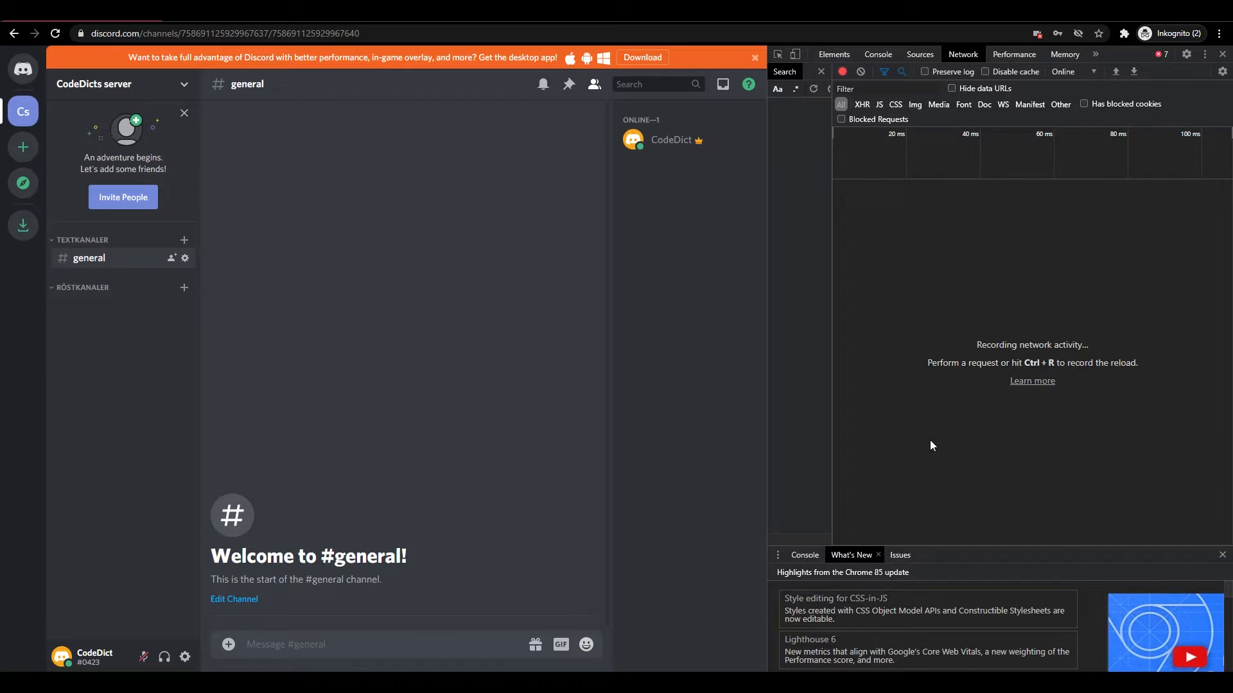
mouse_move(952, 72)
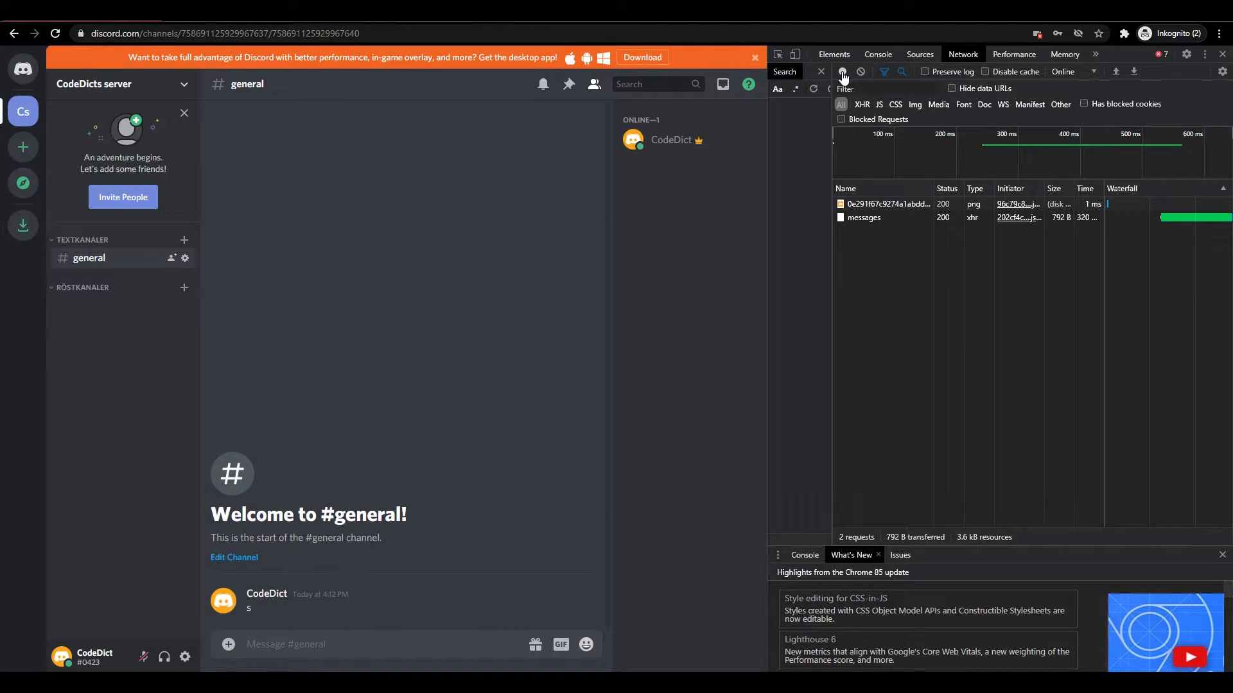
click(863, 218)
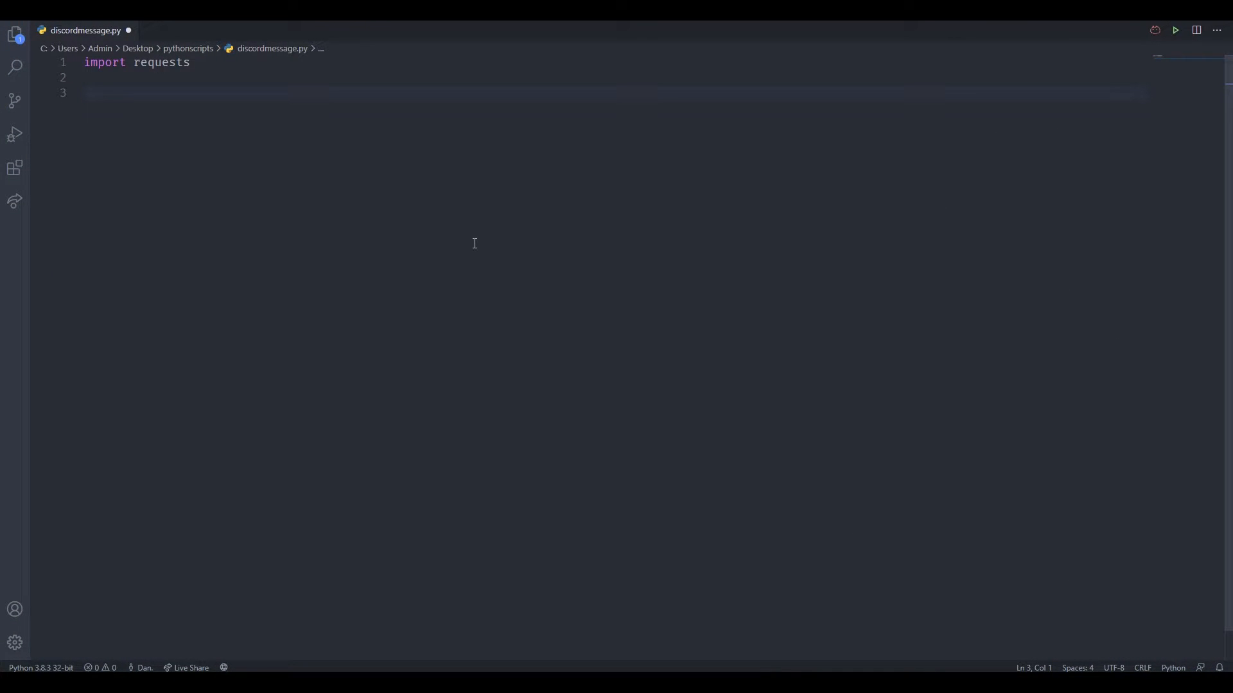
- Add a comment with the channel's messages API URL and start the 'r = requests' assignment below it
text(# https://discord.com/api/v8/channels/758691215725821964/messages)
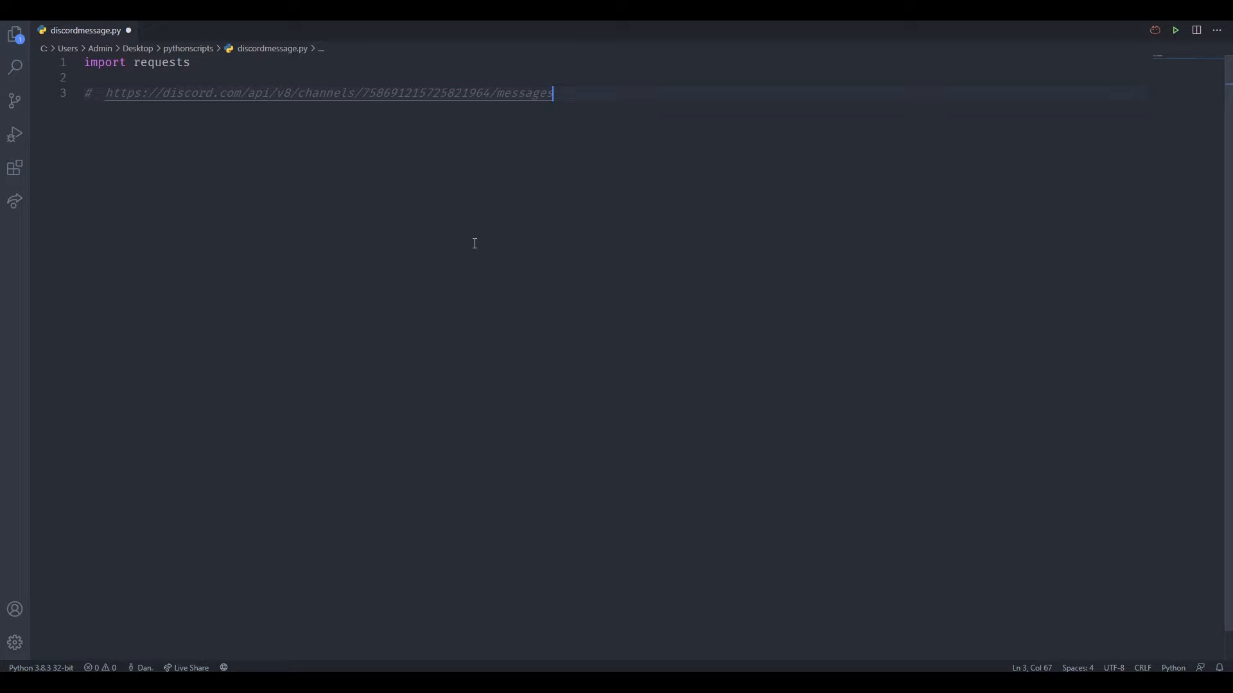
key(enter)
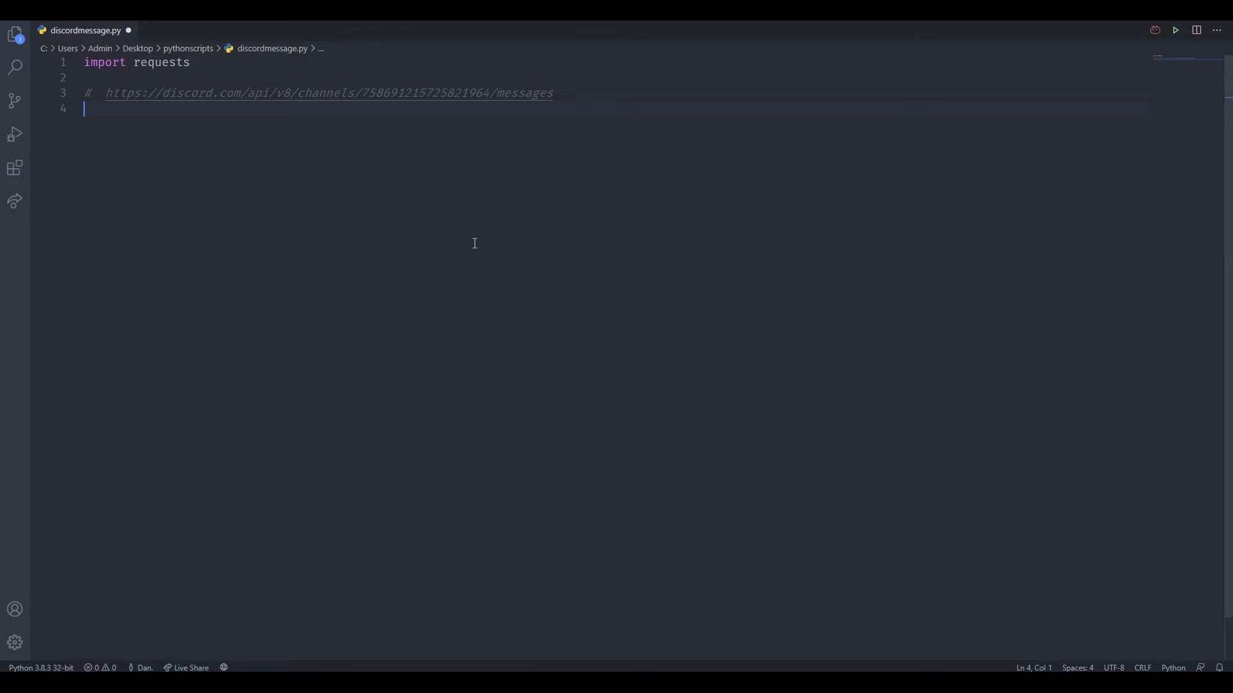
text(r)
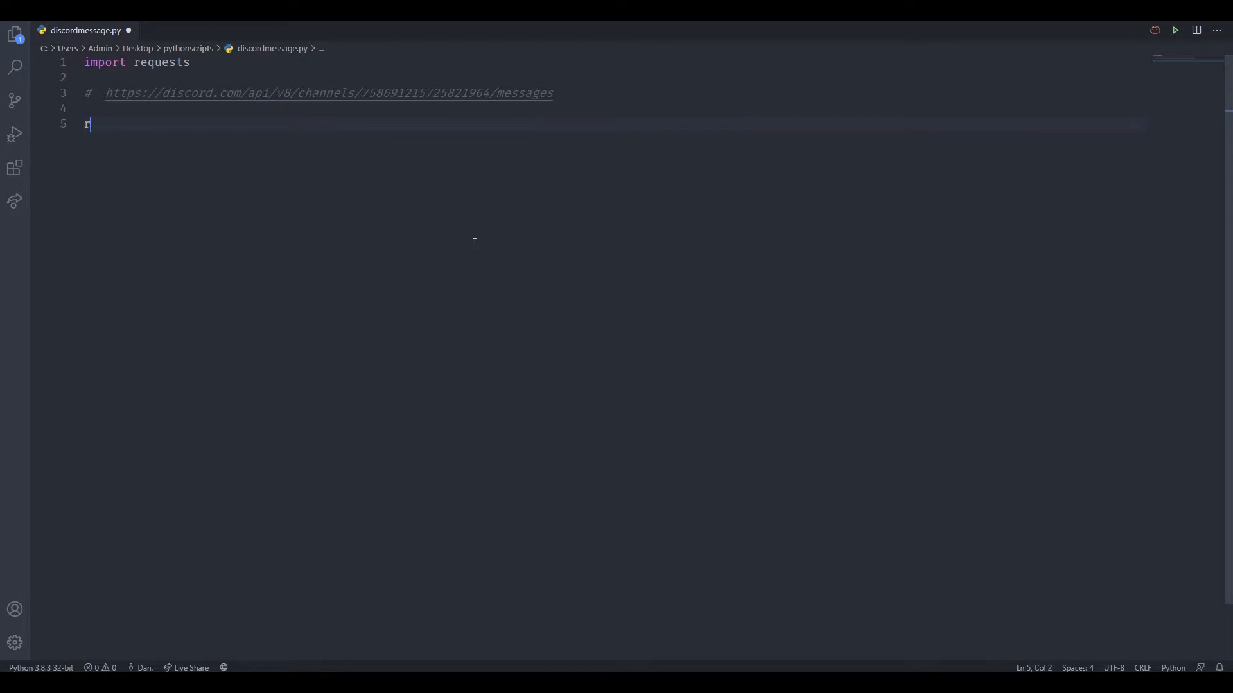
text(equest)
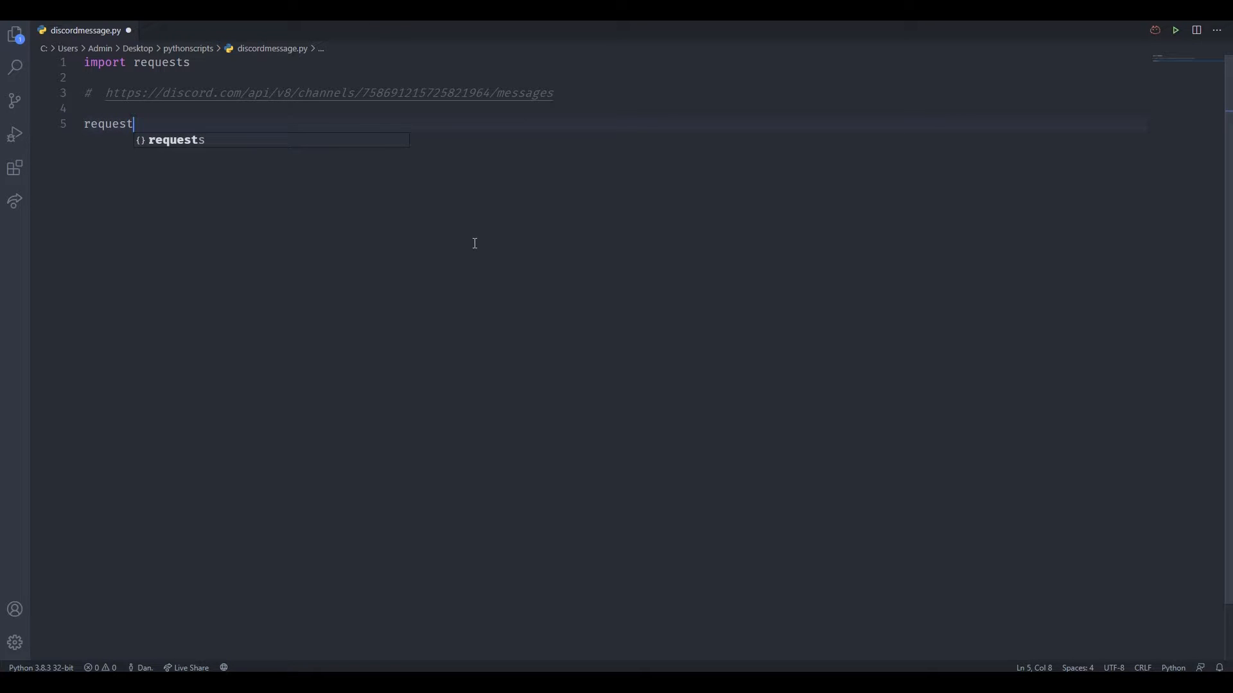
key(BackSpace)
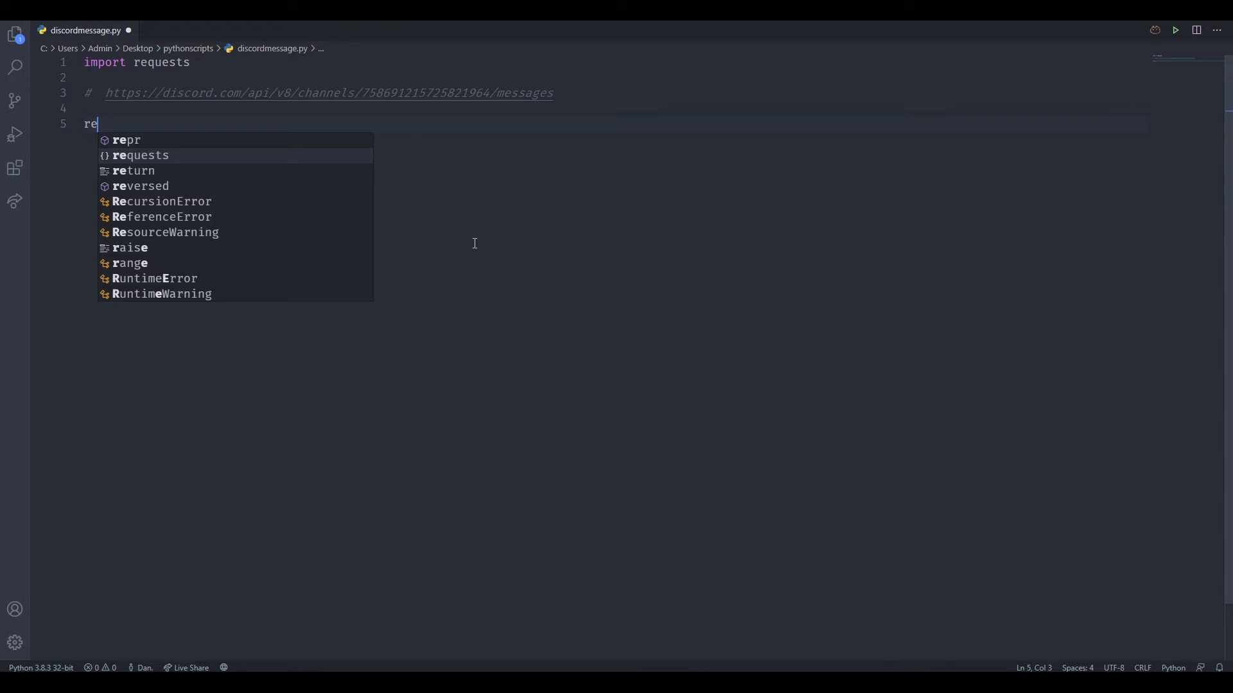
text(= requests)
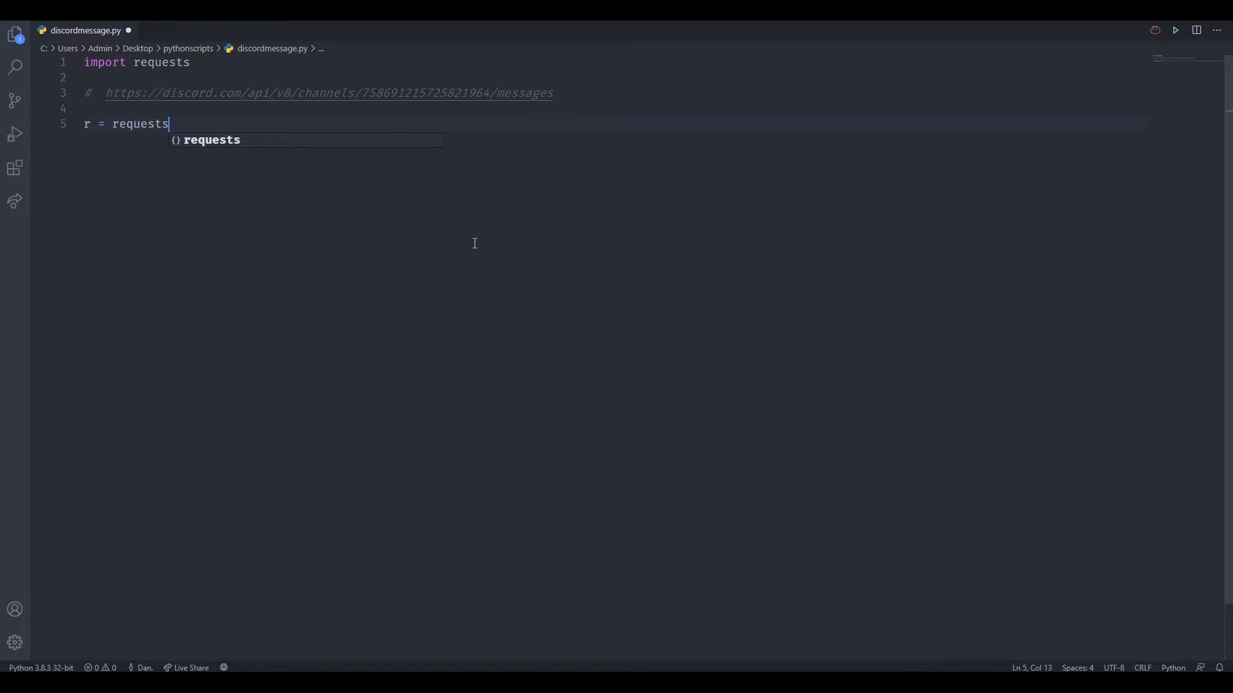
text(.Session())
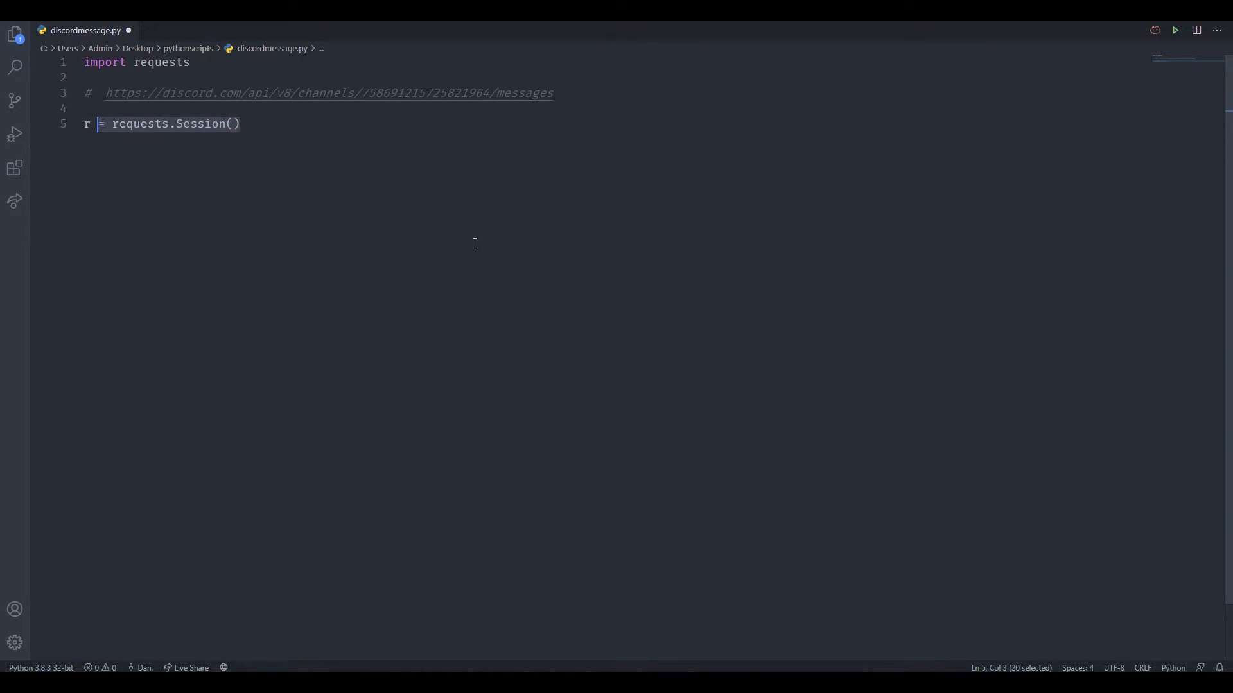
text(re)
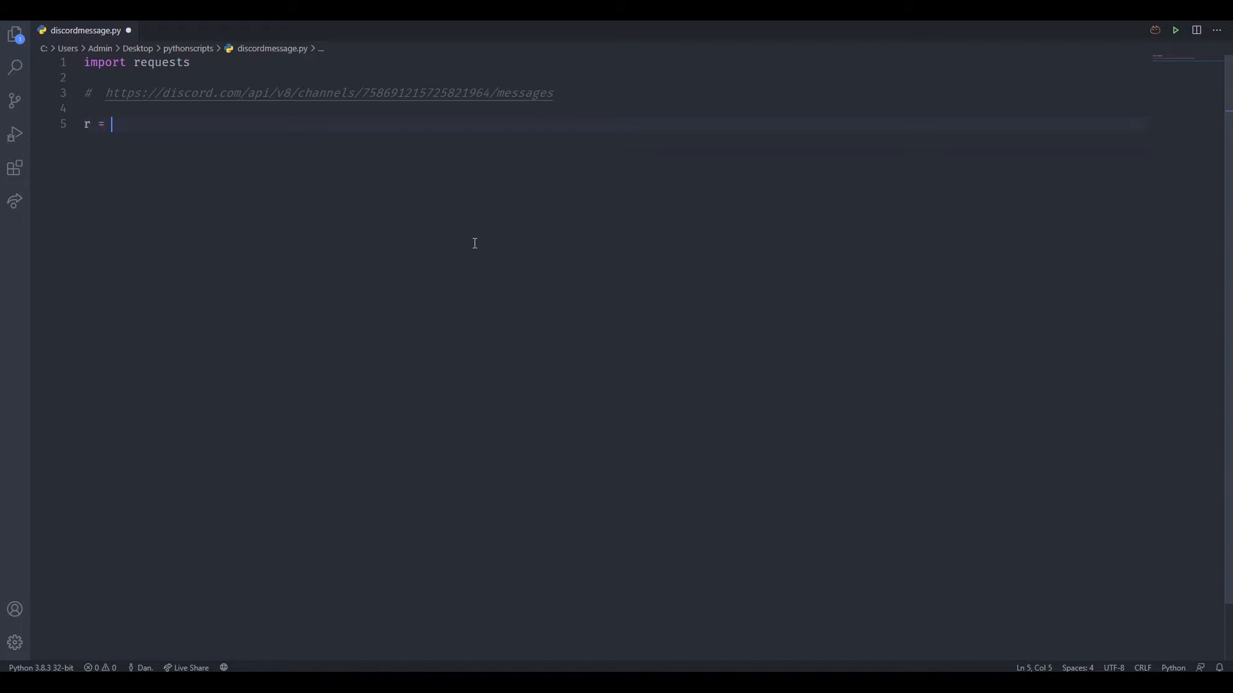
- Write a requests.post call to the messages API URL with a data argument
text(requests.post)
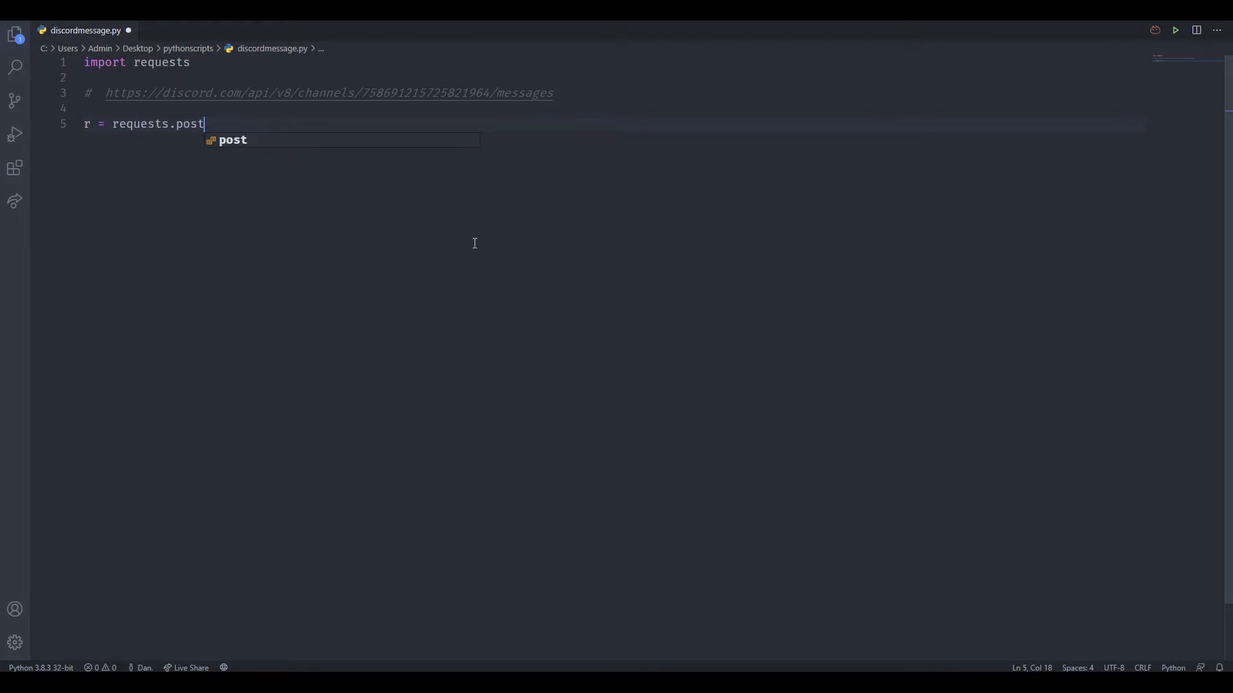
text(()
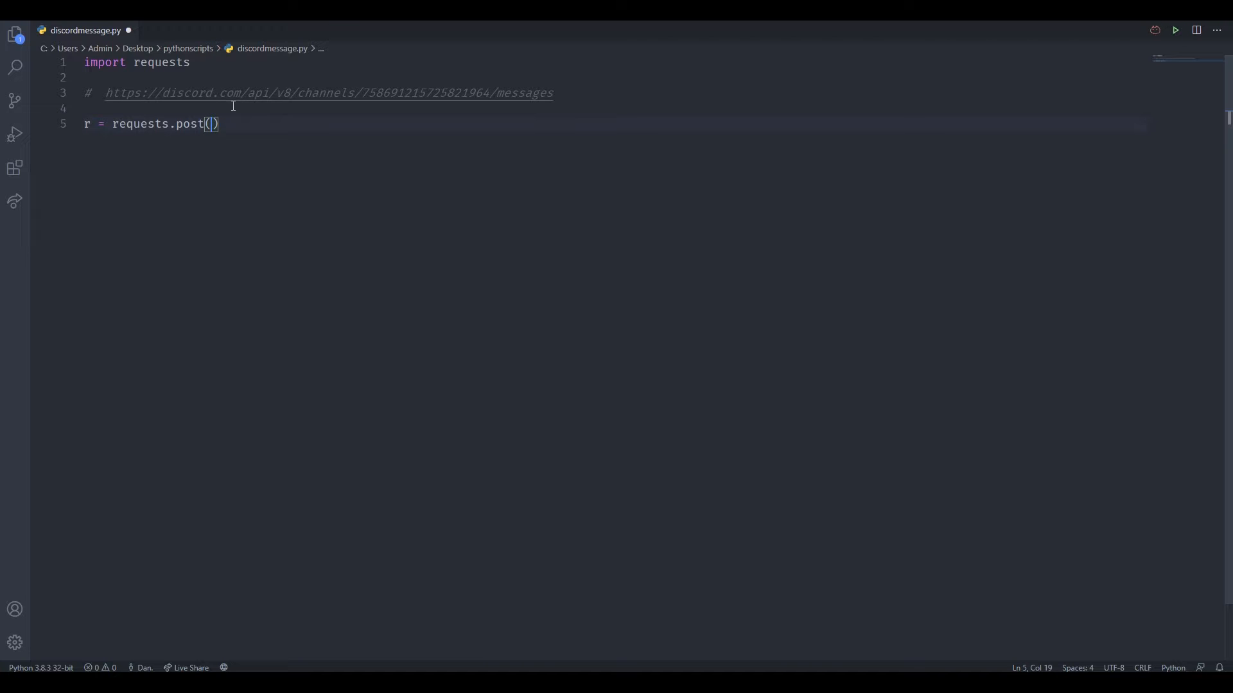
mouse_move(325, 92)
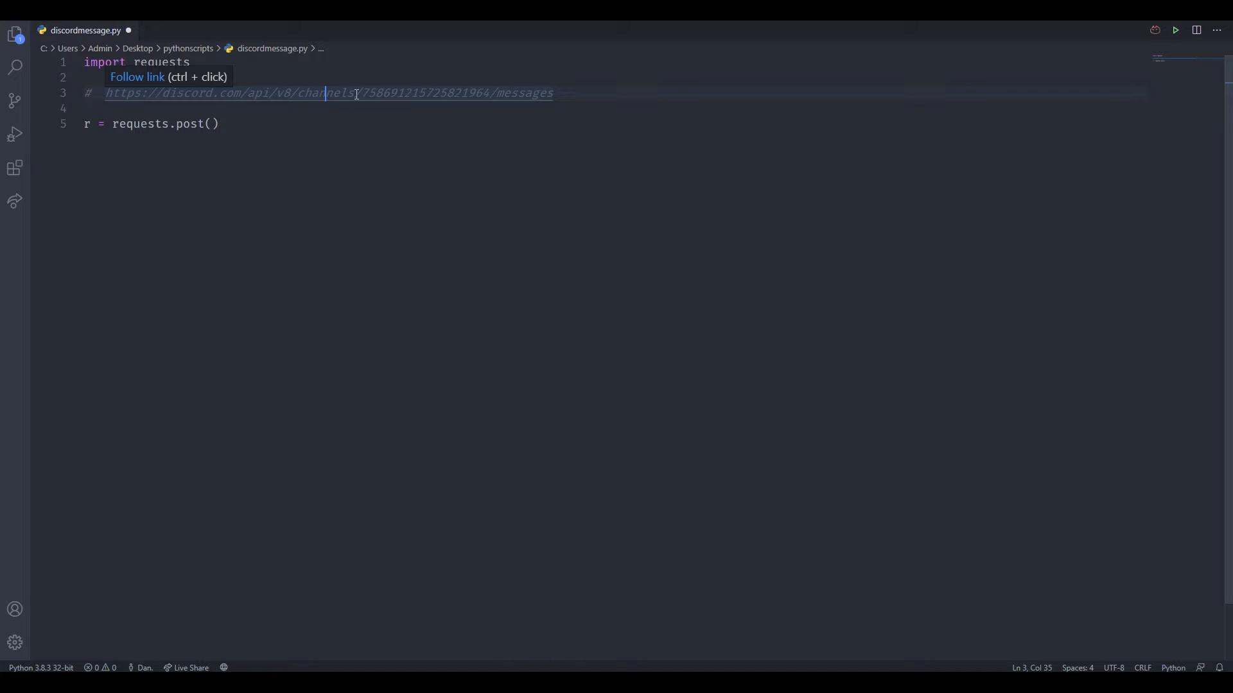
click(212, 124)
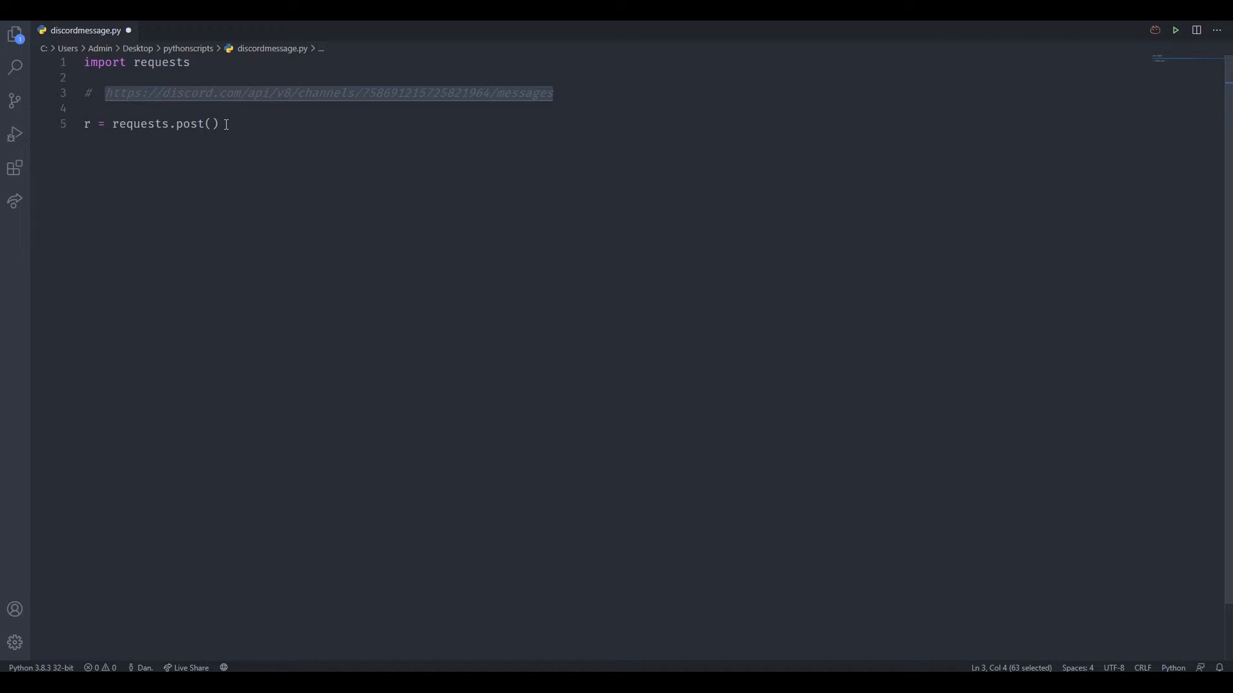
text("https://discord.com/api/v8/channels/758691215725821964/messages")
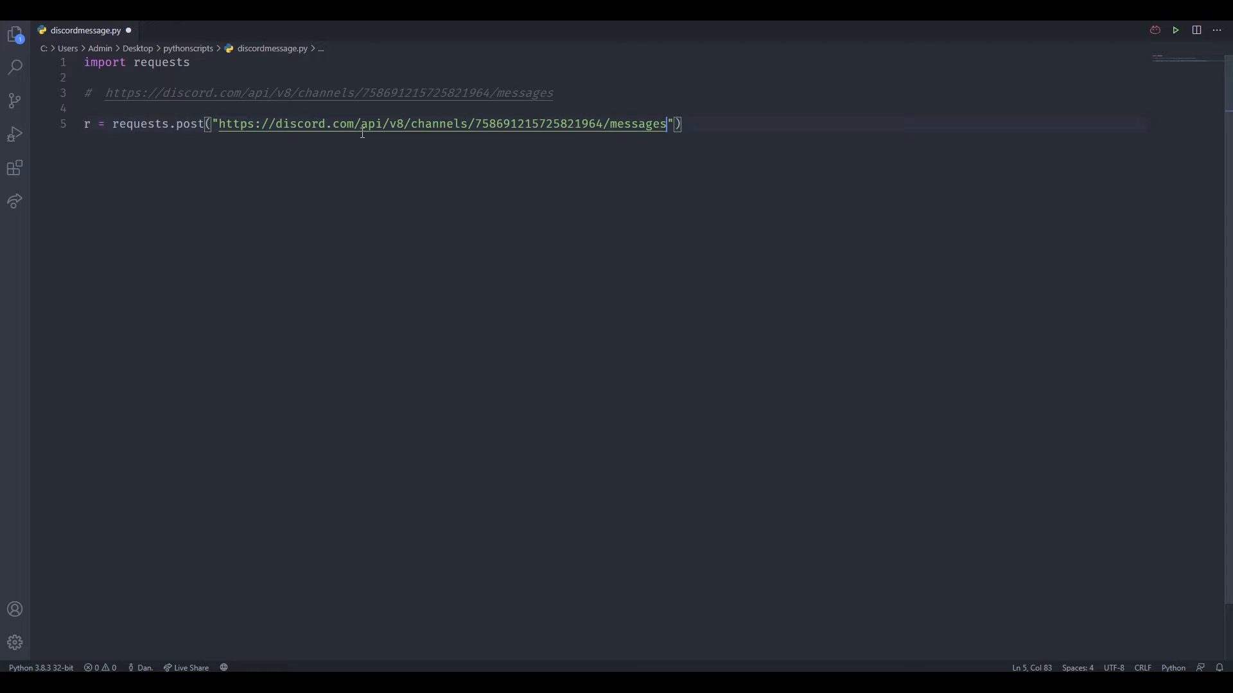
text(, data=)
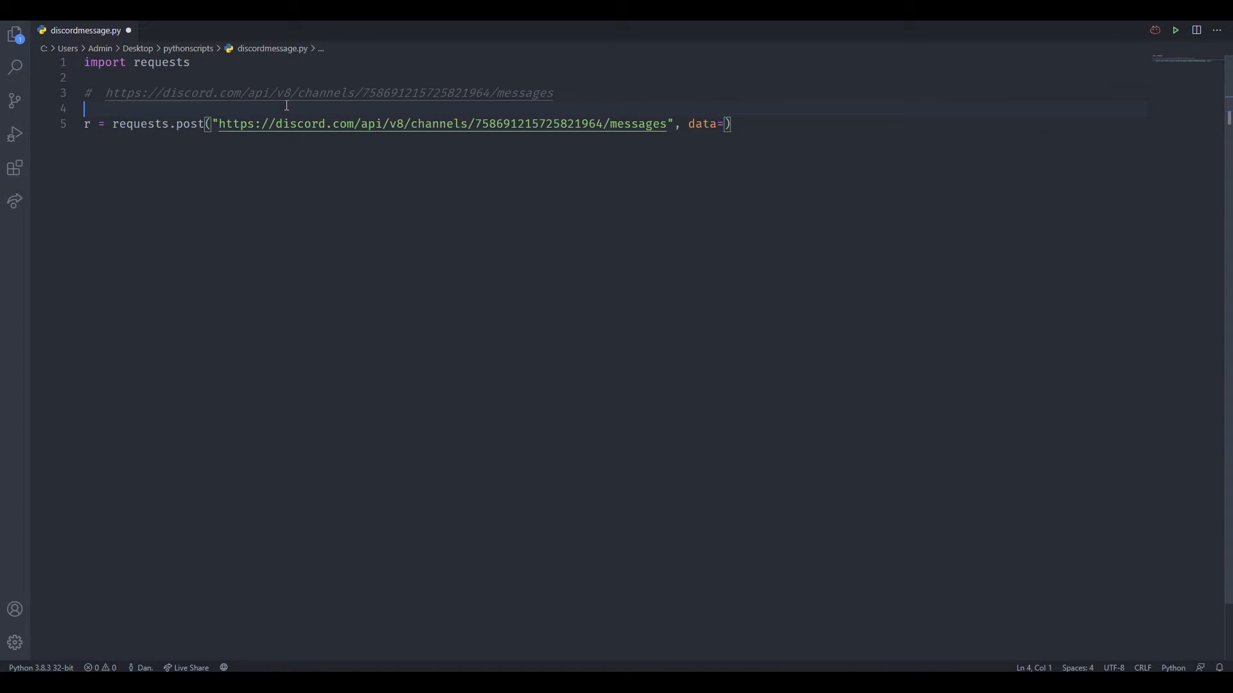
- Start an empty 'payload = {}' dictionary on its own lines above the post call
key(enter)
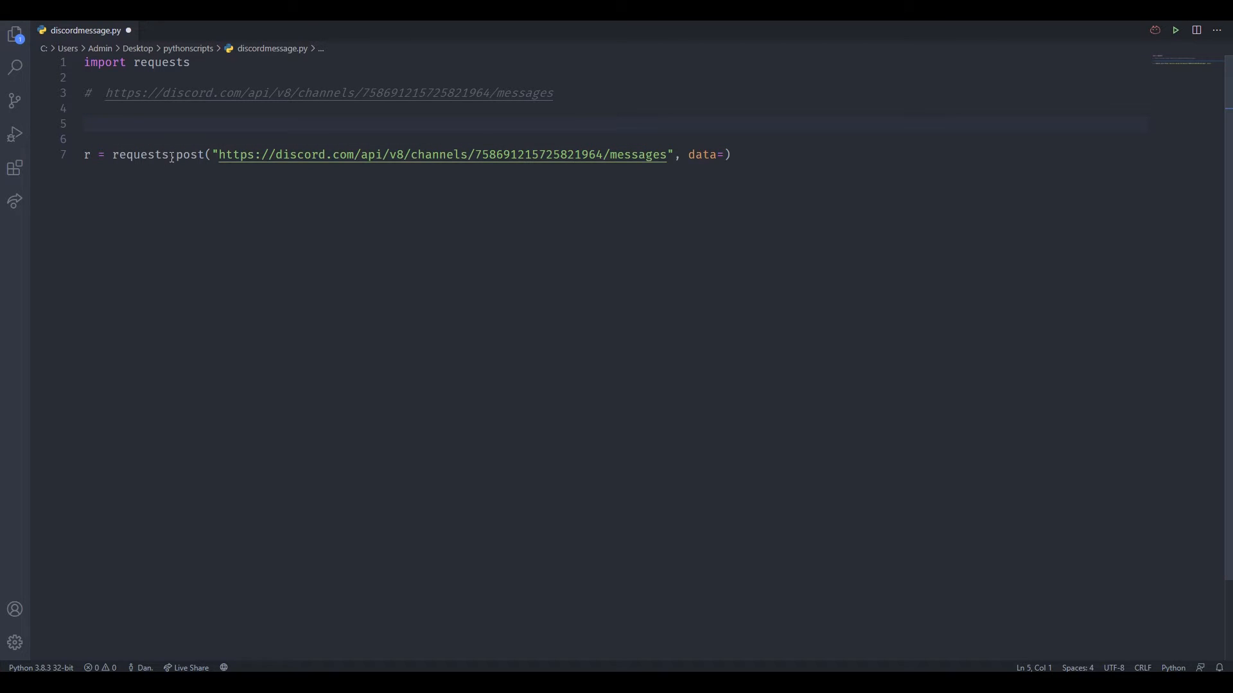
text(paylo)
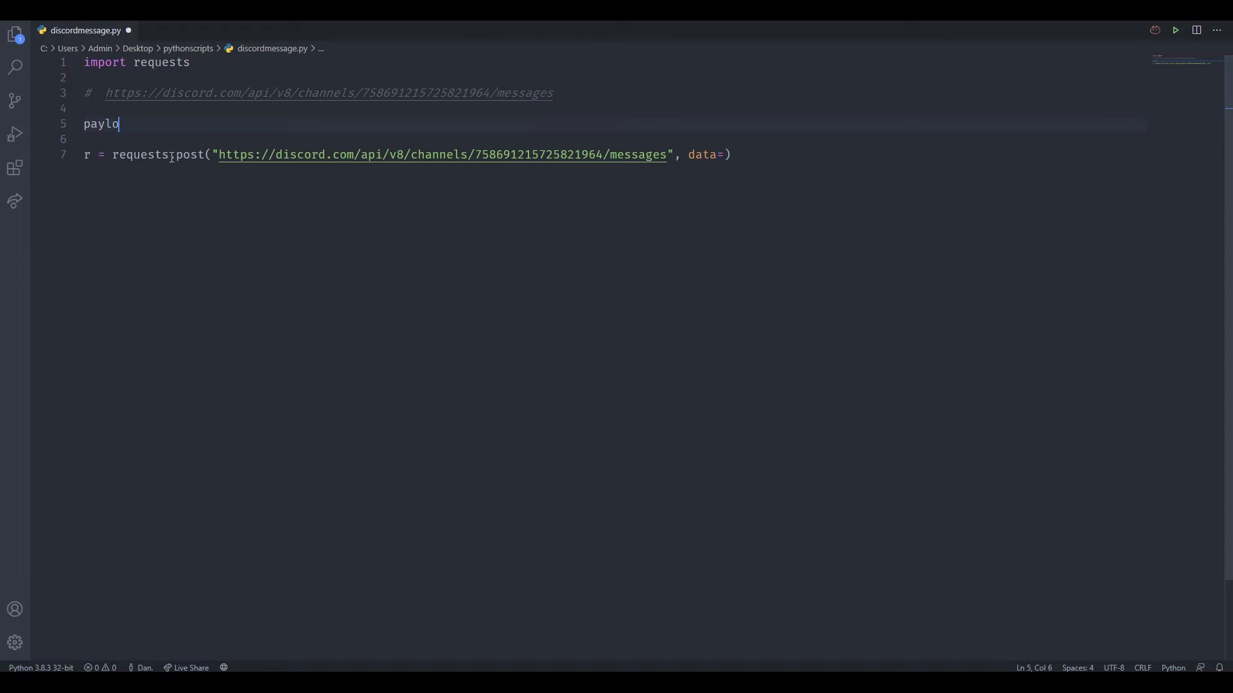
text(ad =)
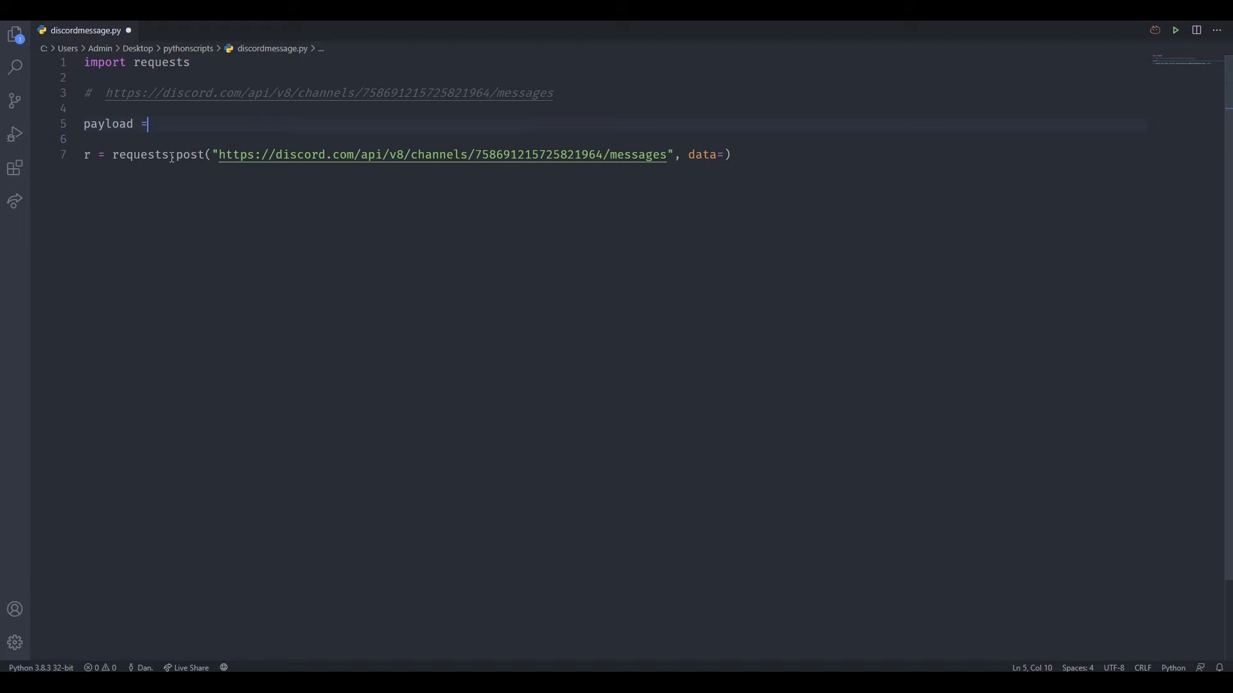
text({)
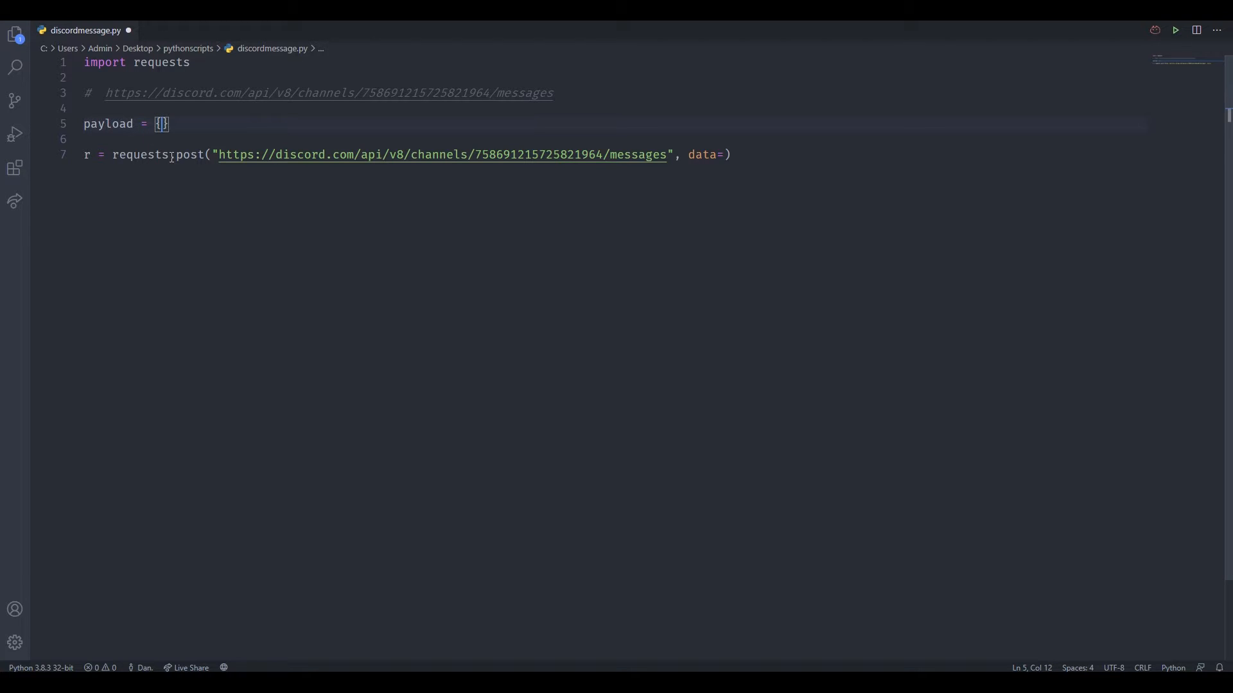
key(enter)
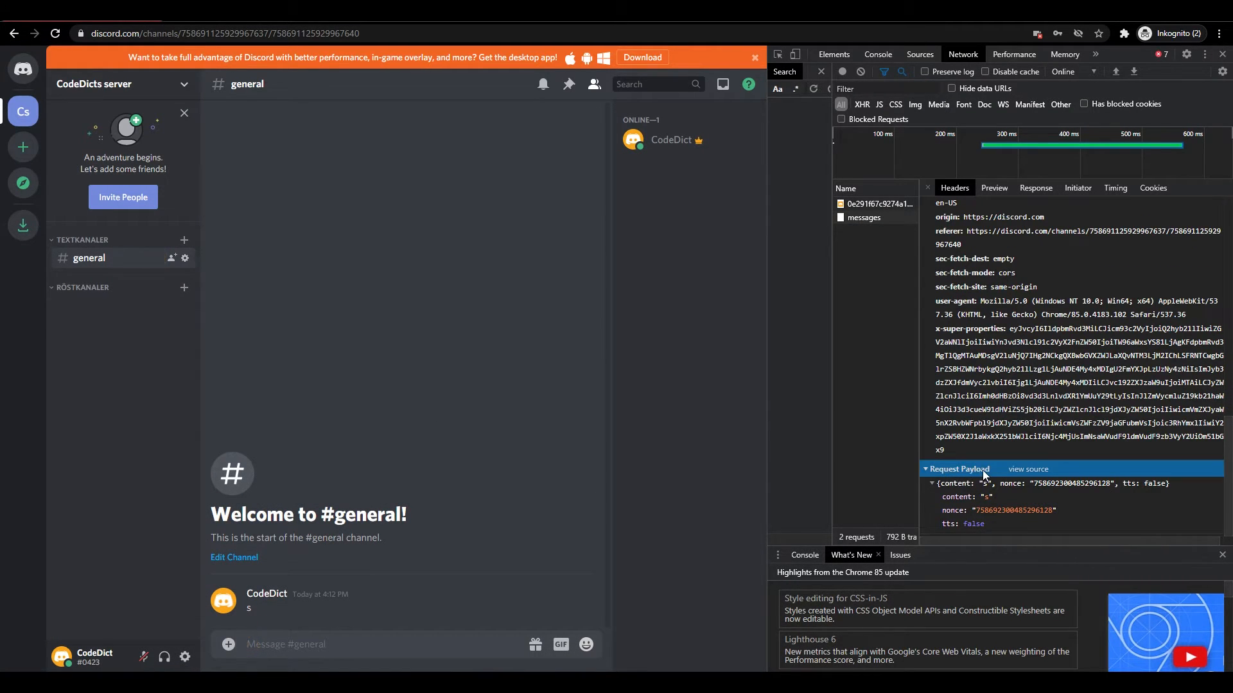
mouse_move(975, 483)
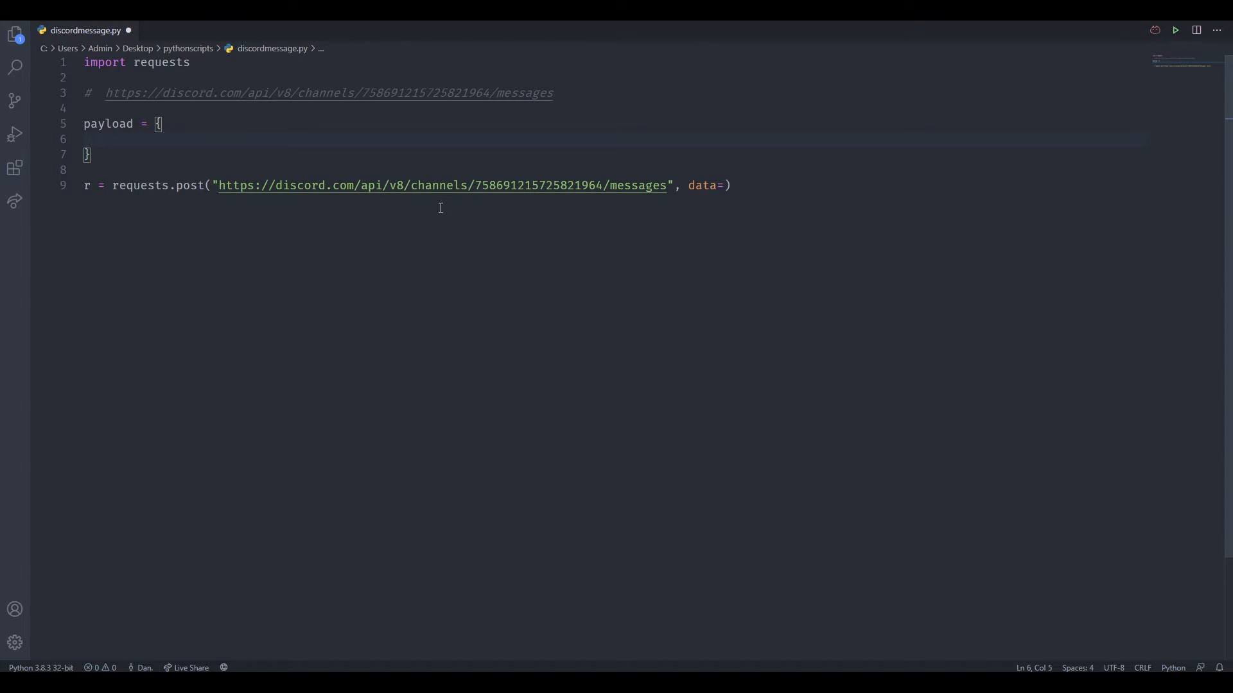
- Give the payload a 'content': "s" entry and pass data=payload to the post call
text(content: "s)
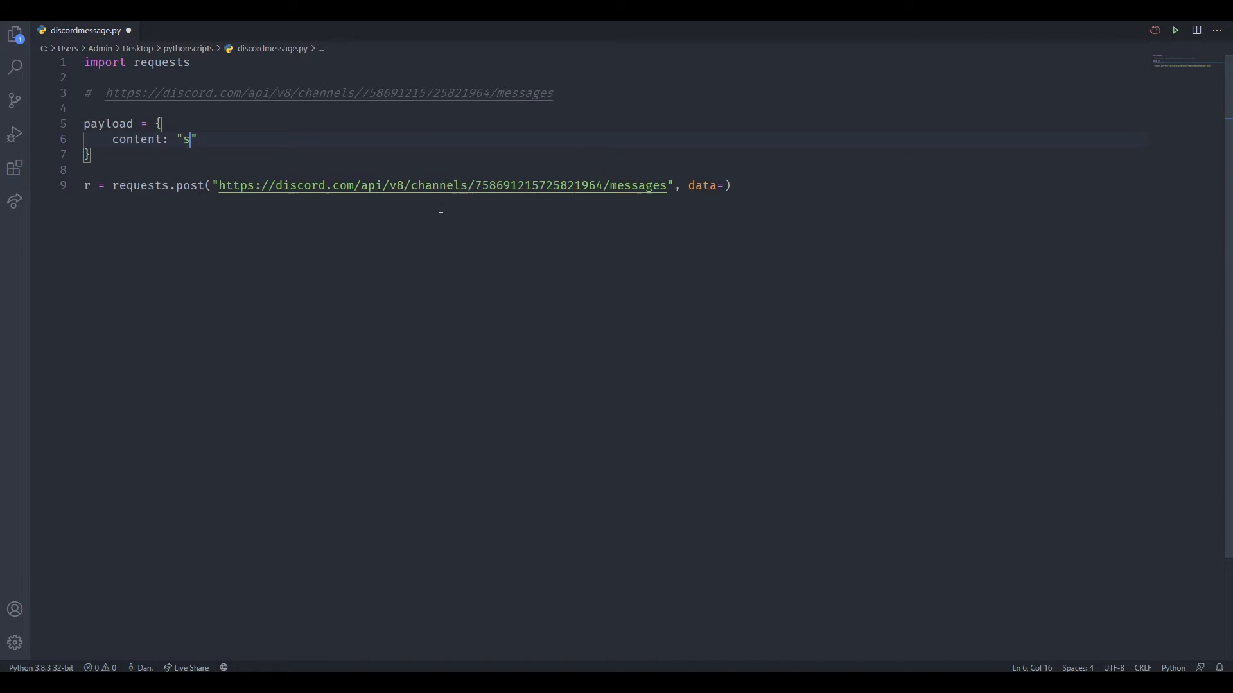
text(')
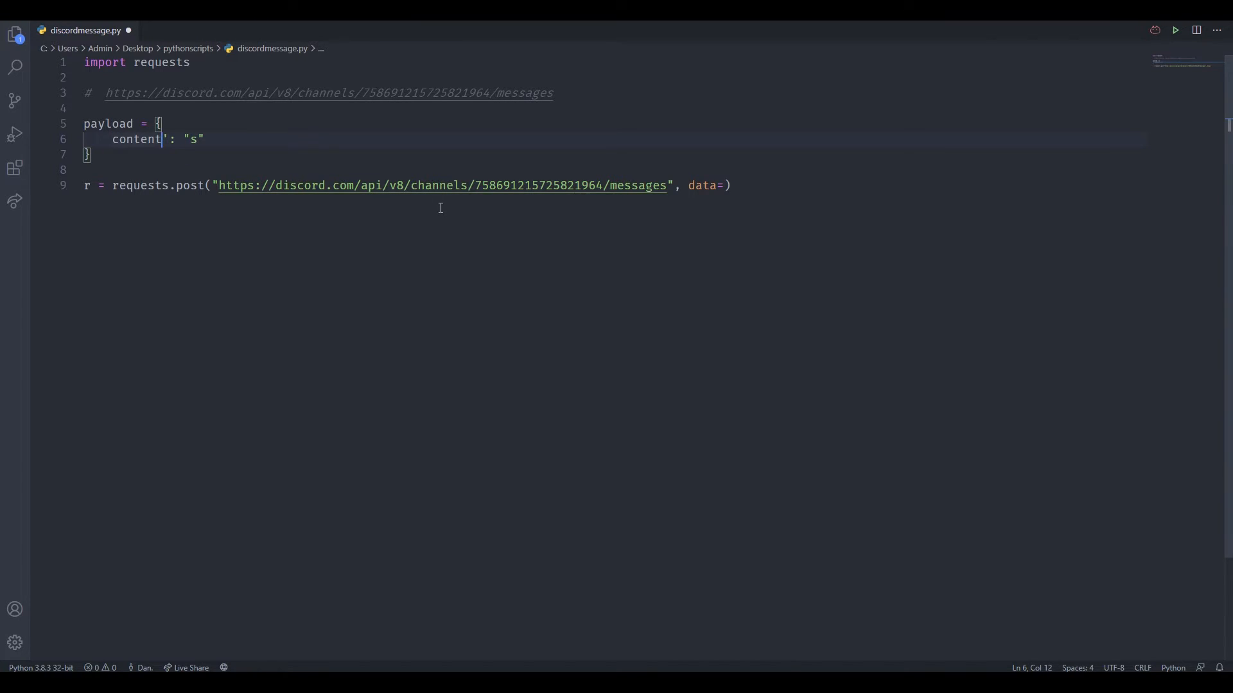
text(')
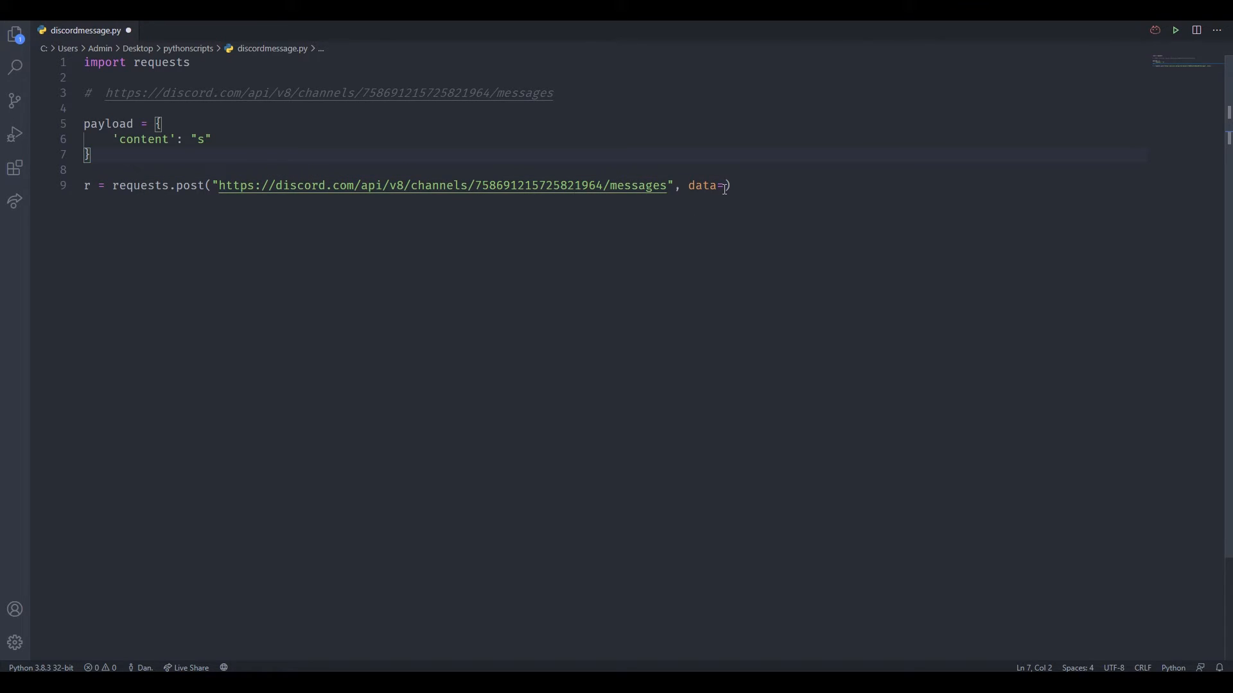
double_click(108, 123)
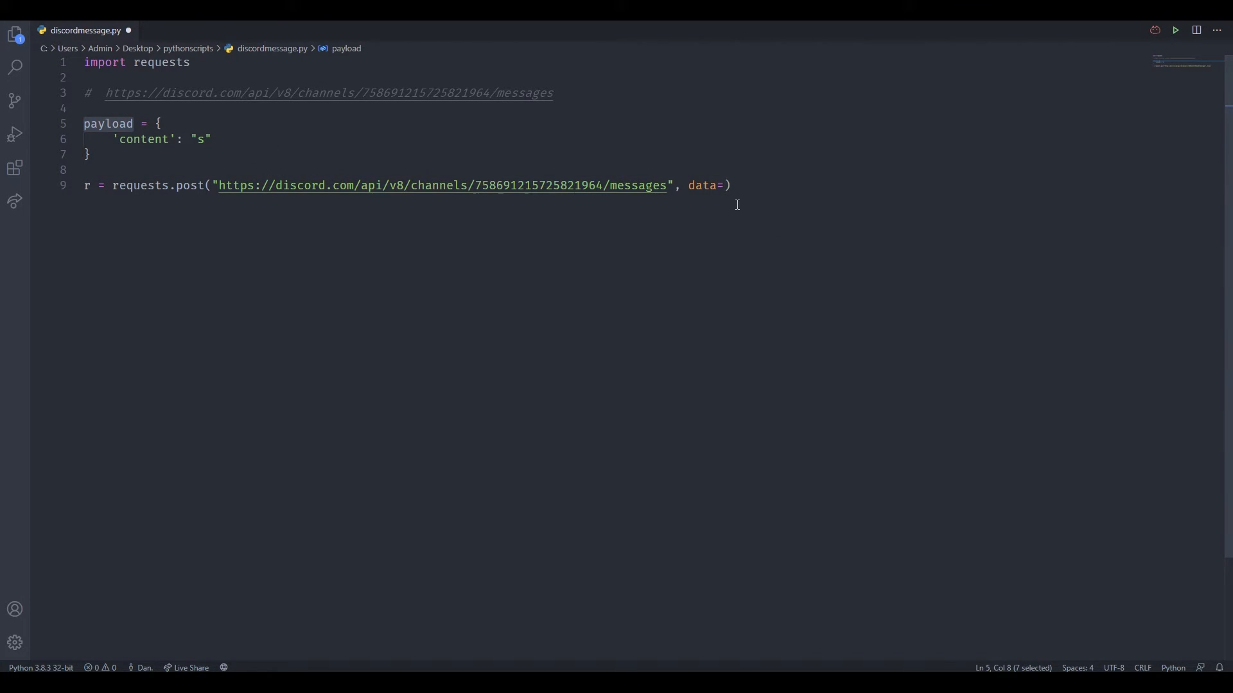
text(payload,)
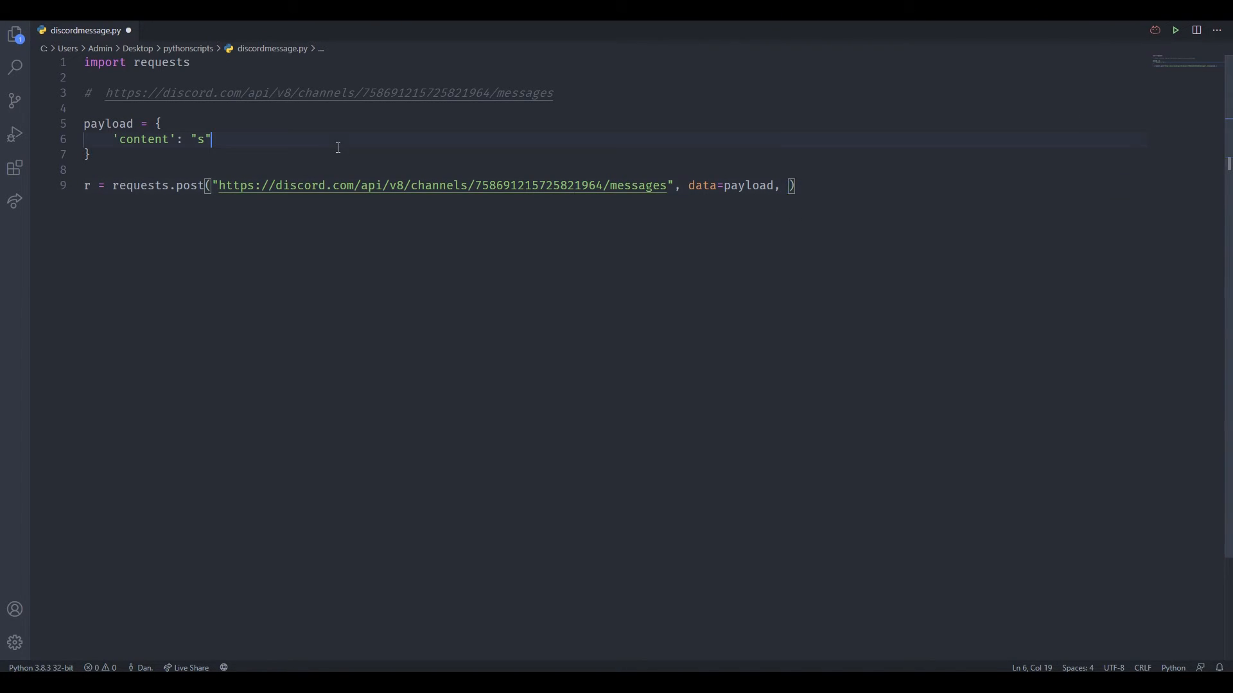
- Begin a 'header = {' dictionary above the post call
key(enter)
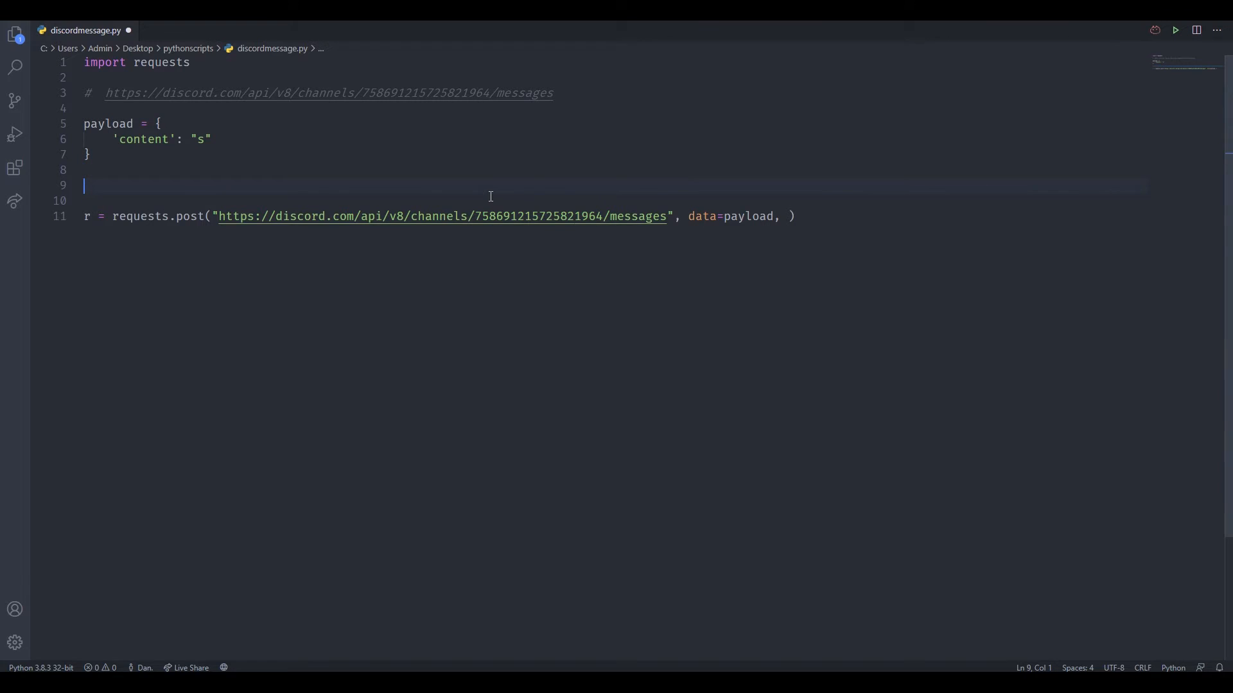
text(header =)
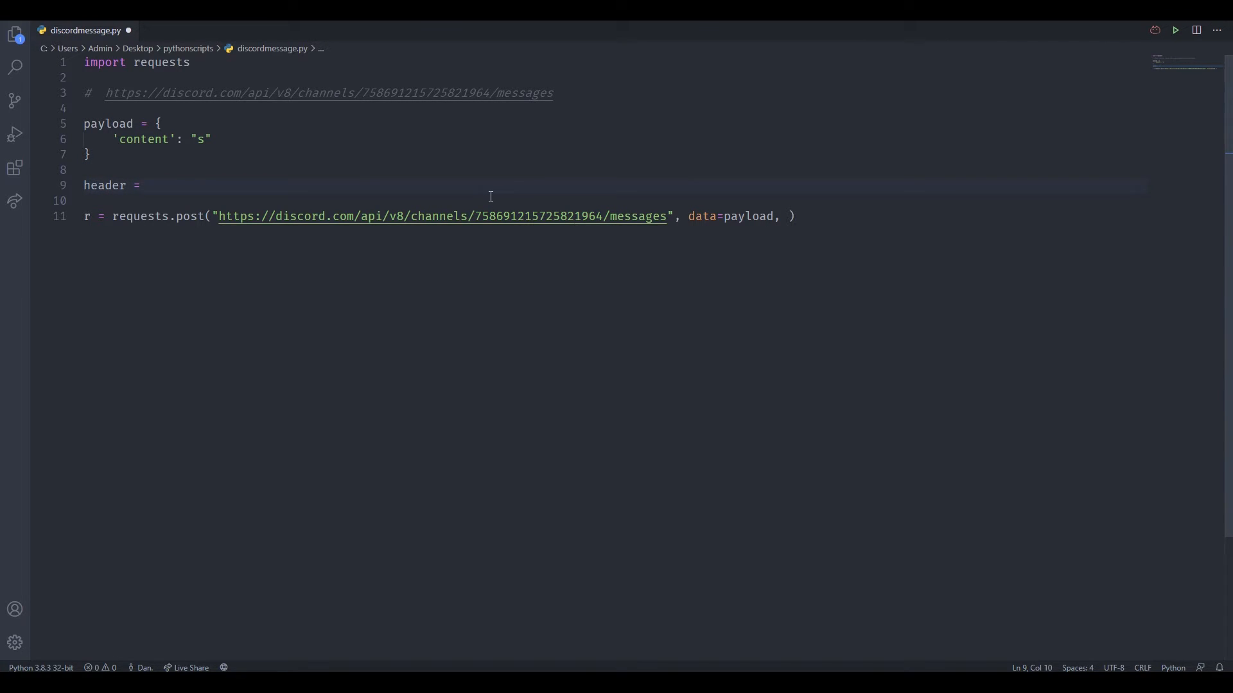
text({)
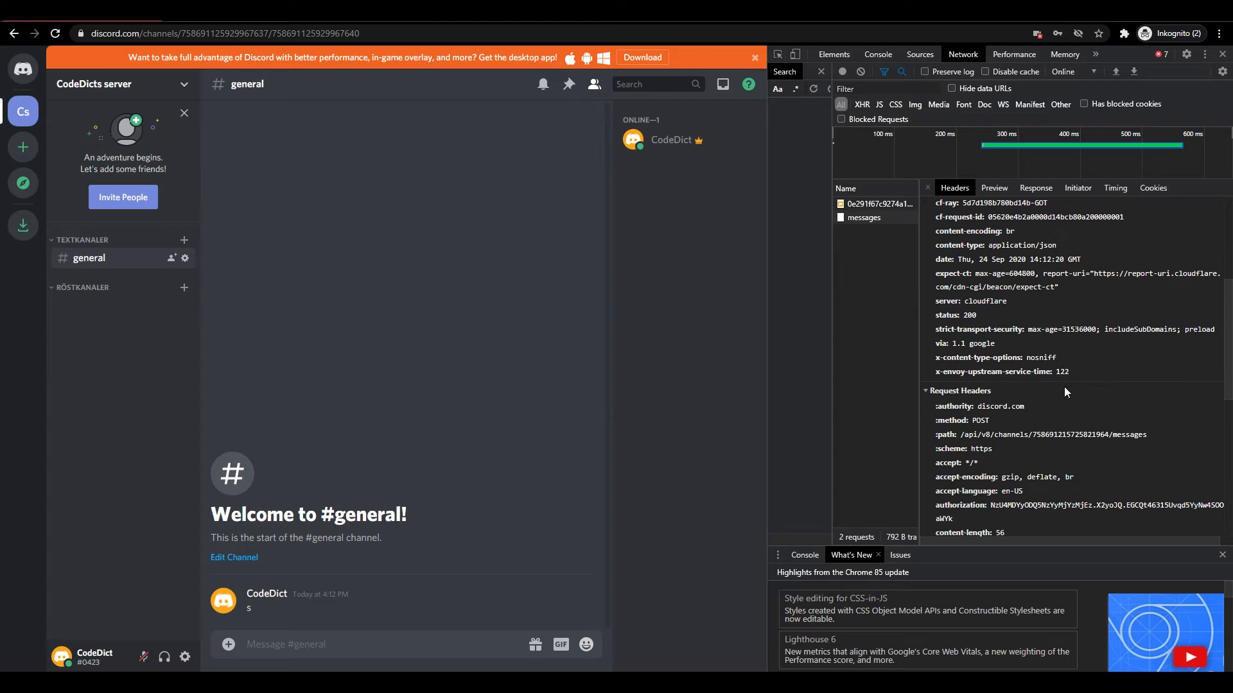
- Scroll the Headers pane down to the request's authorization header
scroll(down, 3)
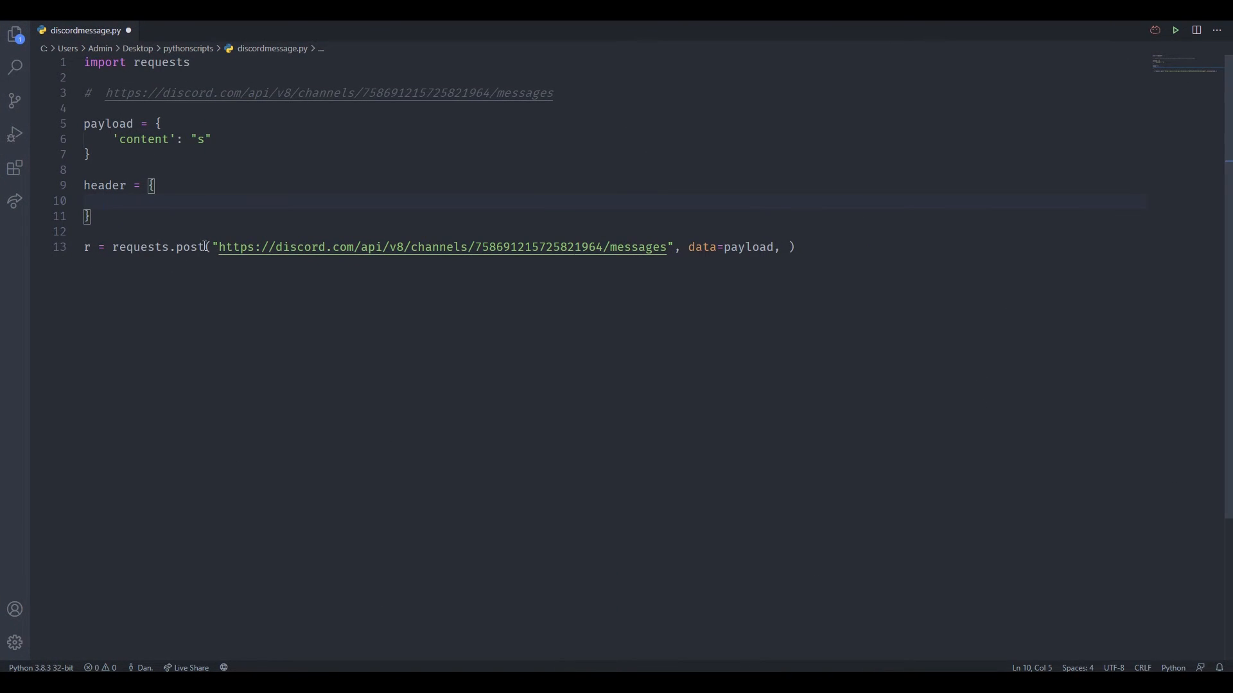
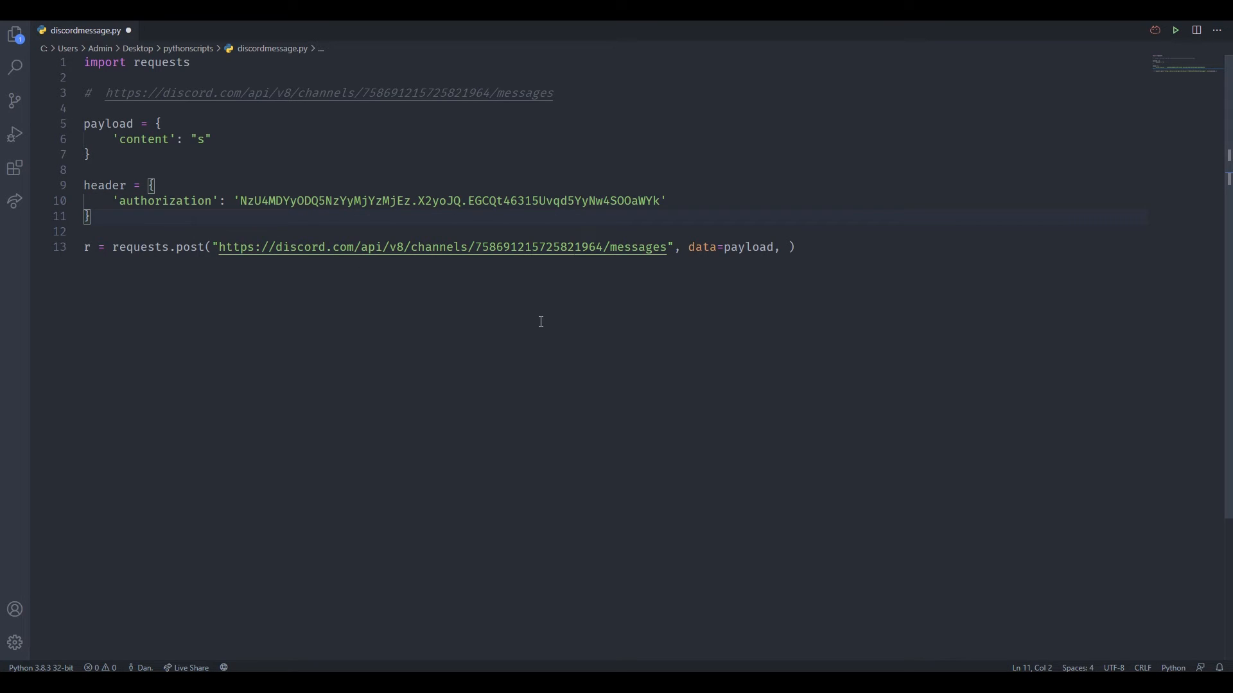
- Add the authorization token to header, pass headers=header to the post call and wrap it onto two lines
mouse_move(573, 264)
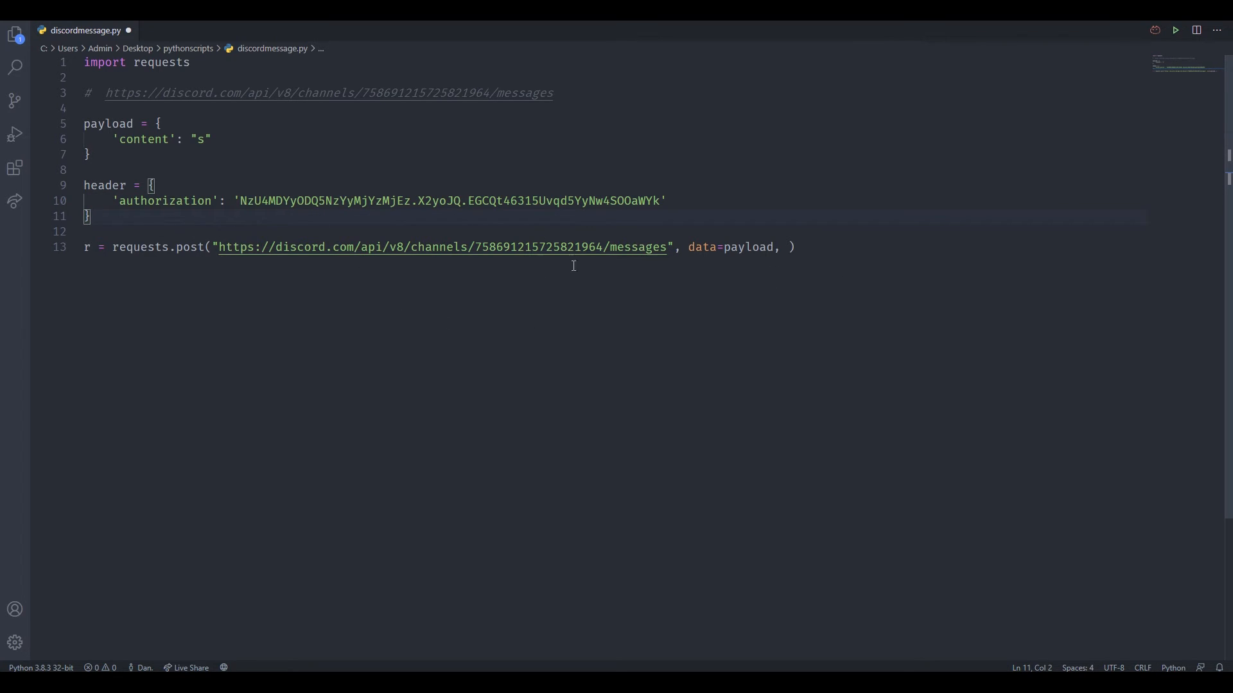
double_click(104, 185)
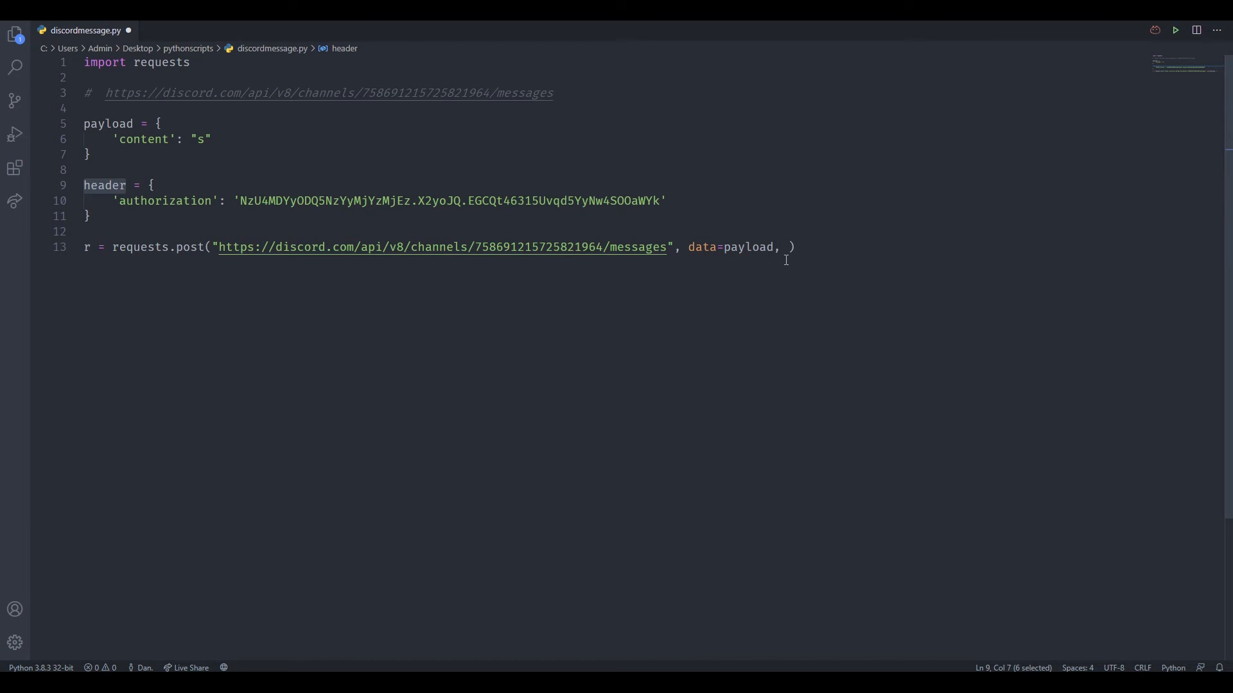
text(headers)
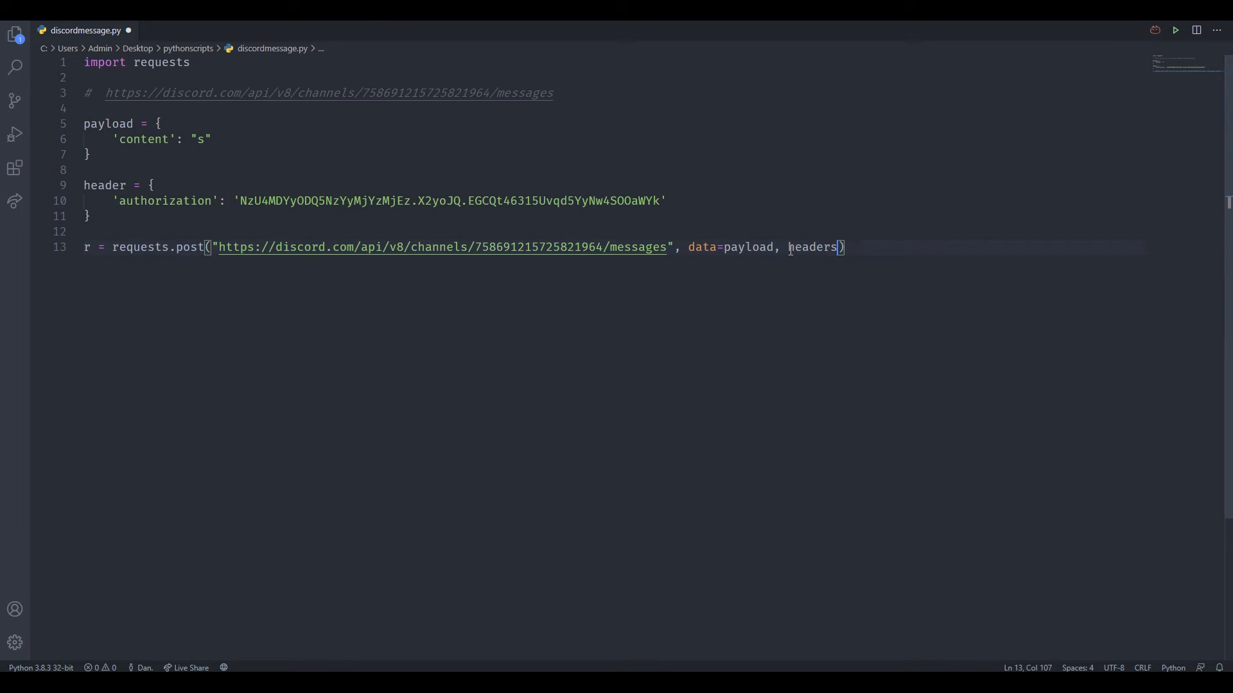
text(=header)
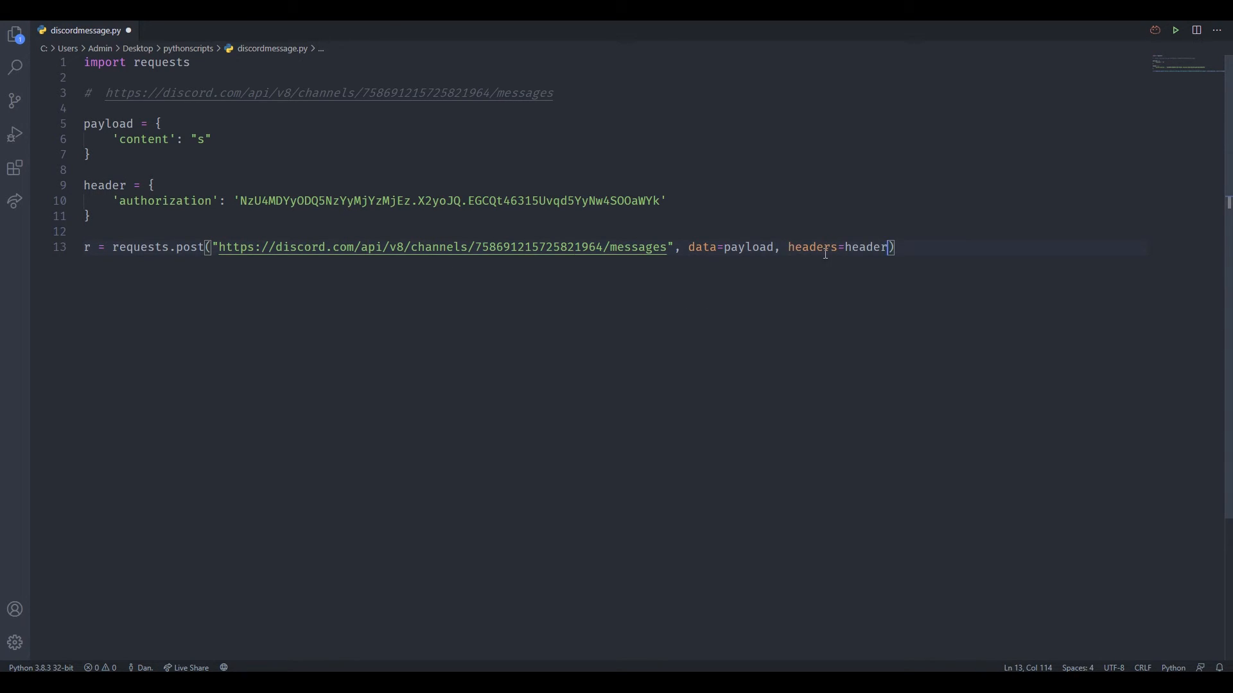
click(108, 185)
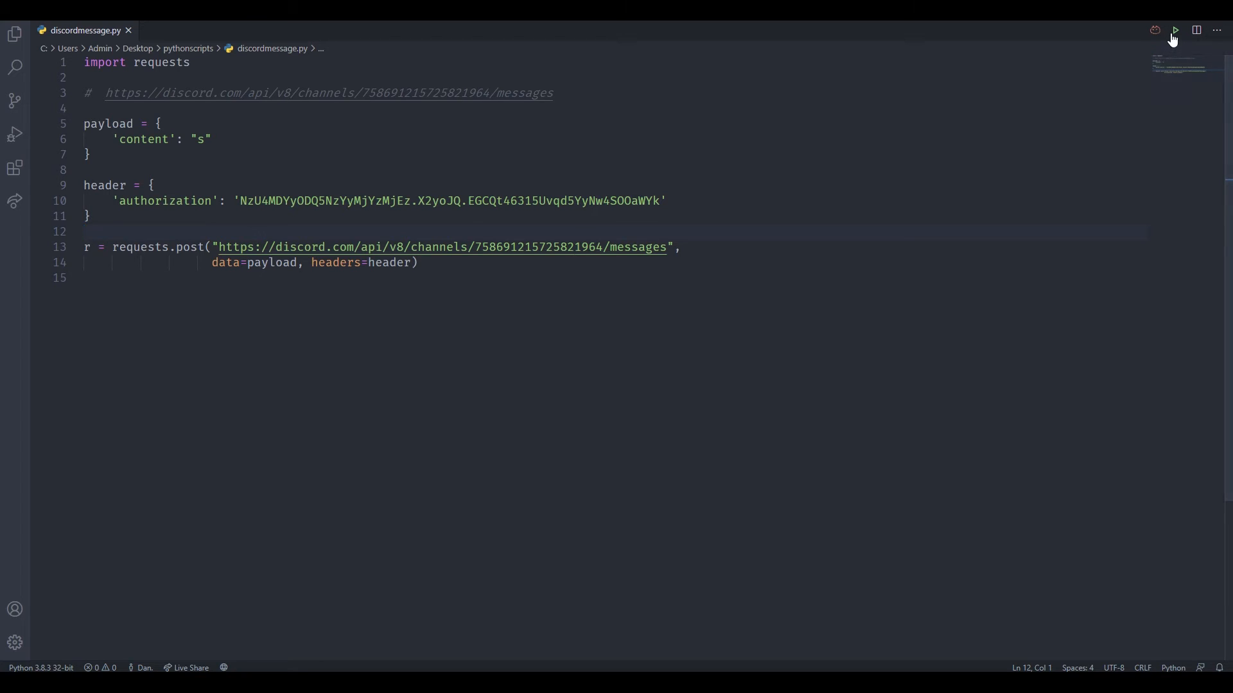
- Run the script to post "s", then change the payload content to "hello world"
click(1175, 29)
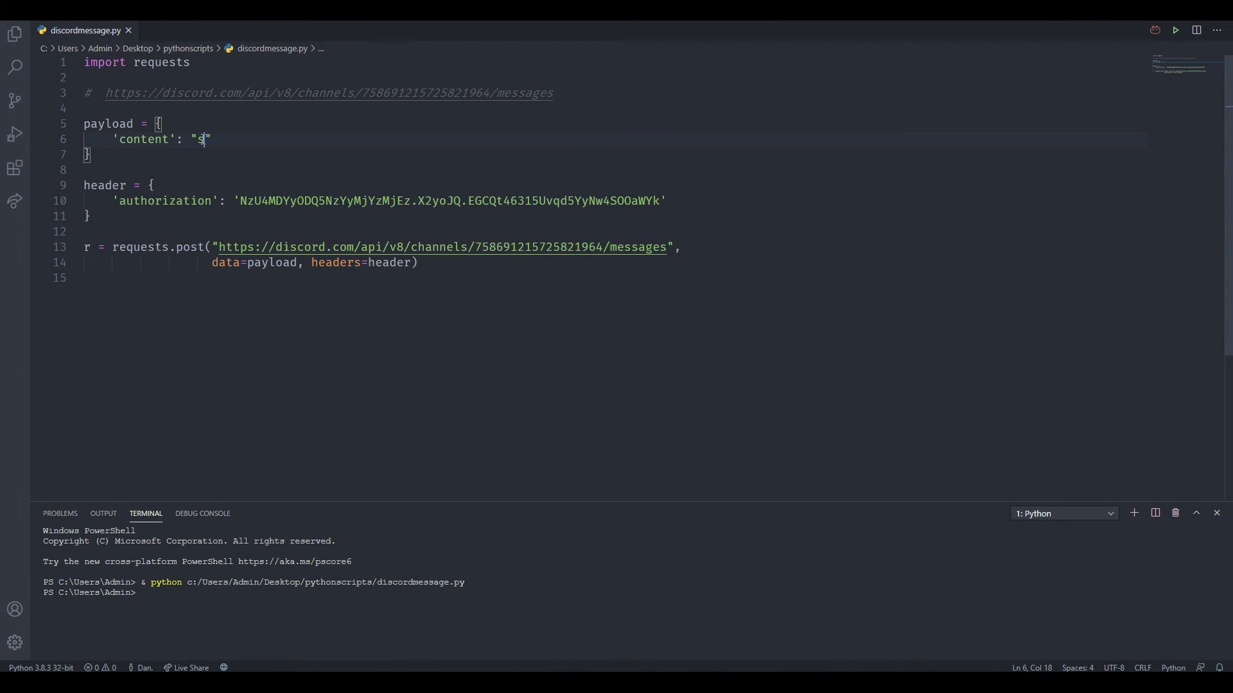
text(hello worl)
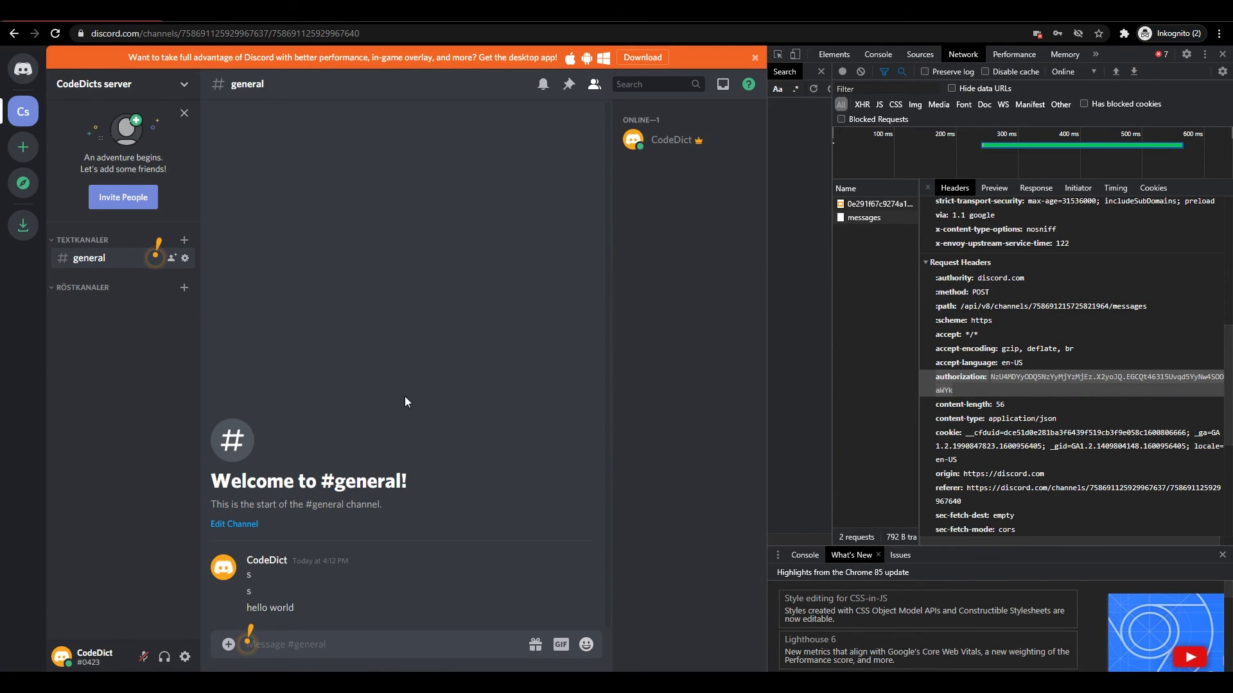
mouse_move(274, 545)
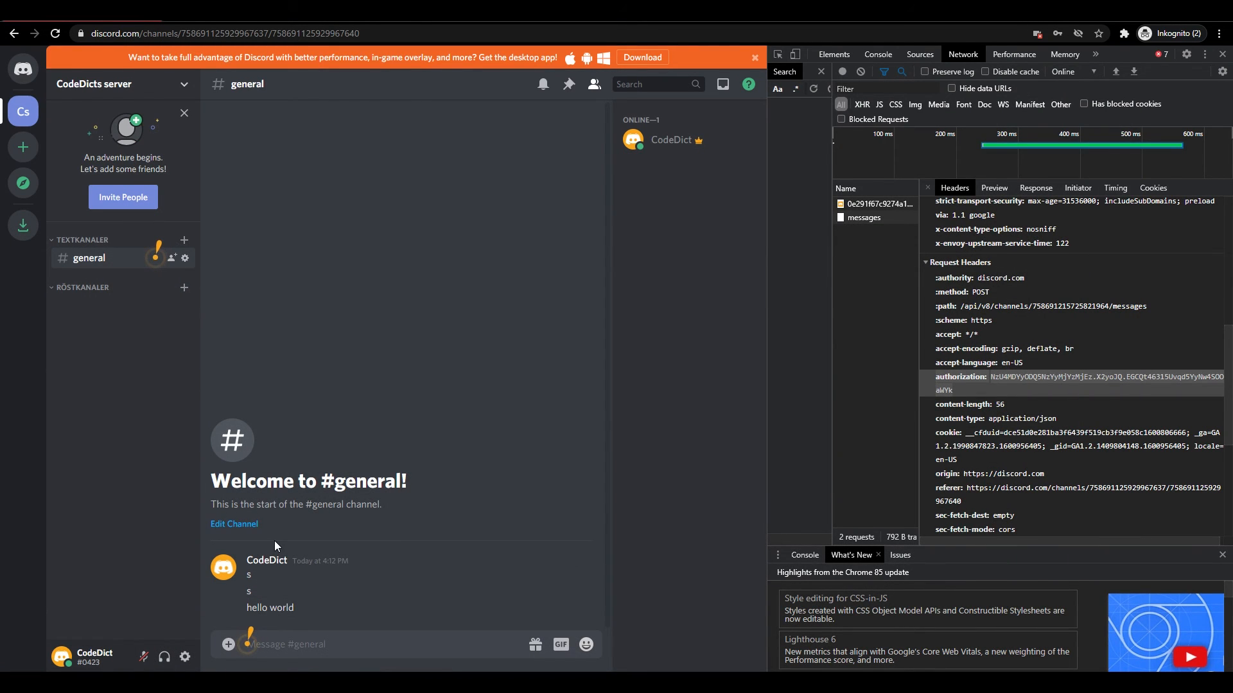
mouse_move(184, 240)
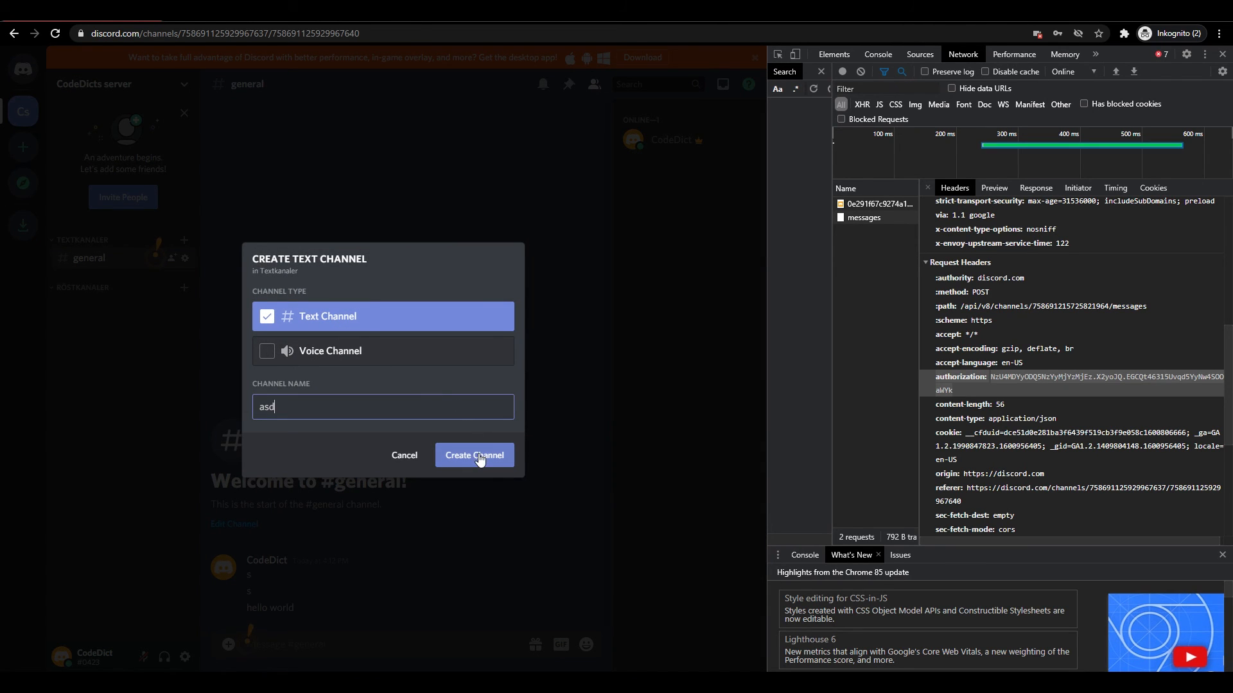
- Confirm creating the new text channel named asd
click(474, 455)
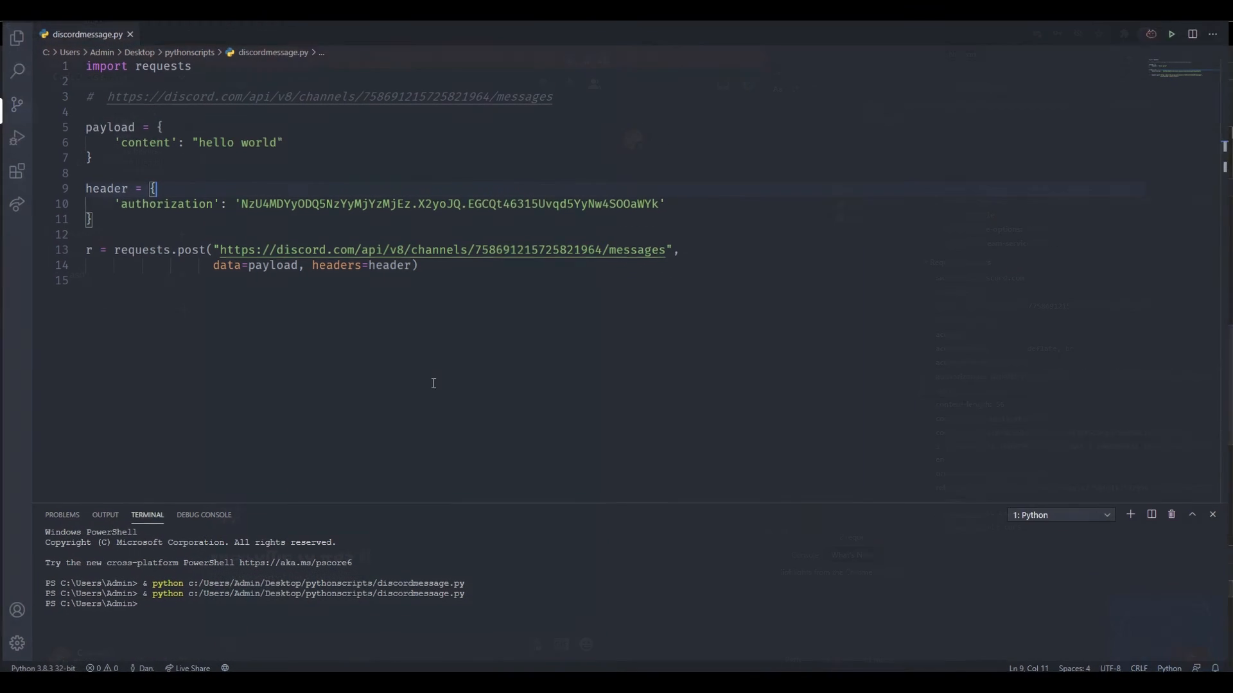
- Swap the URL's channel ID to the asd channel, send 'hello world' there, and return to #general
double_click(542, 246)
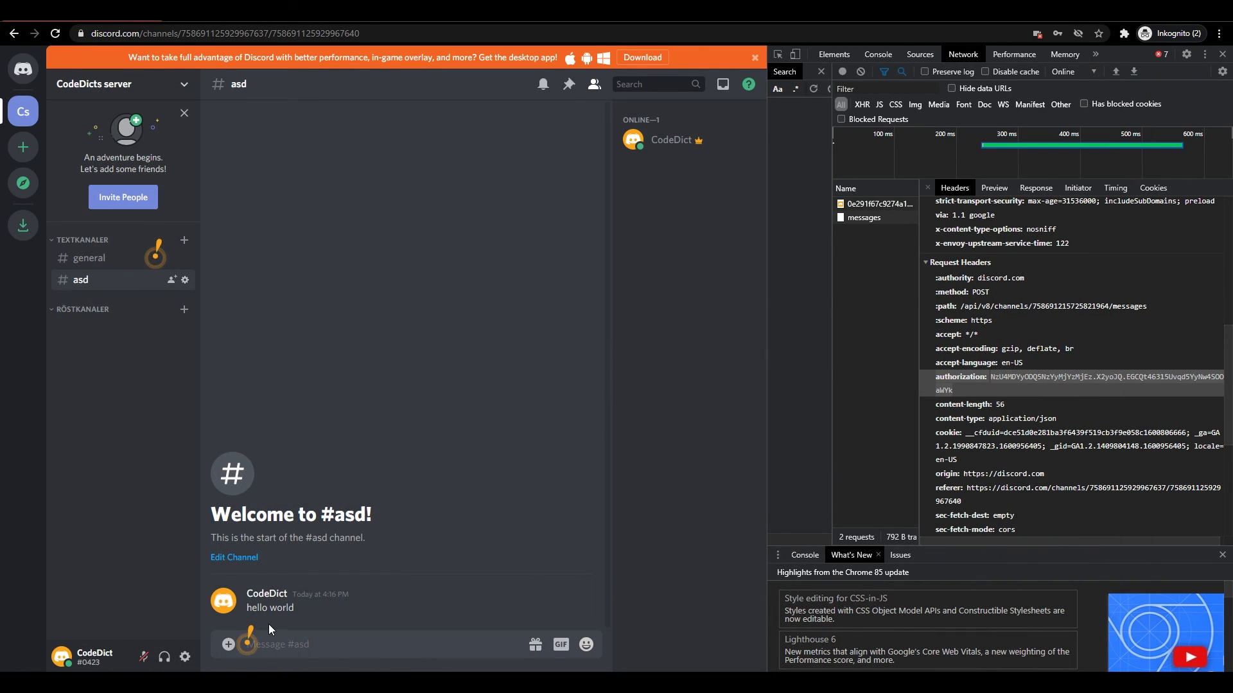
click(90, 258)
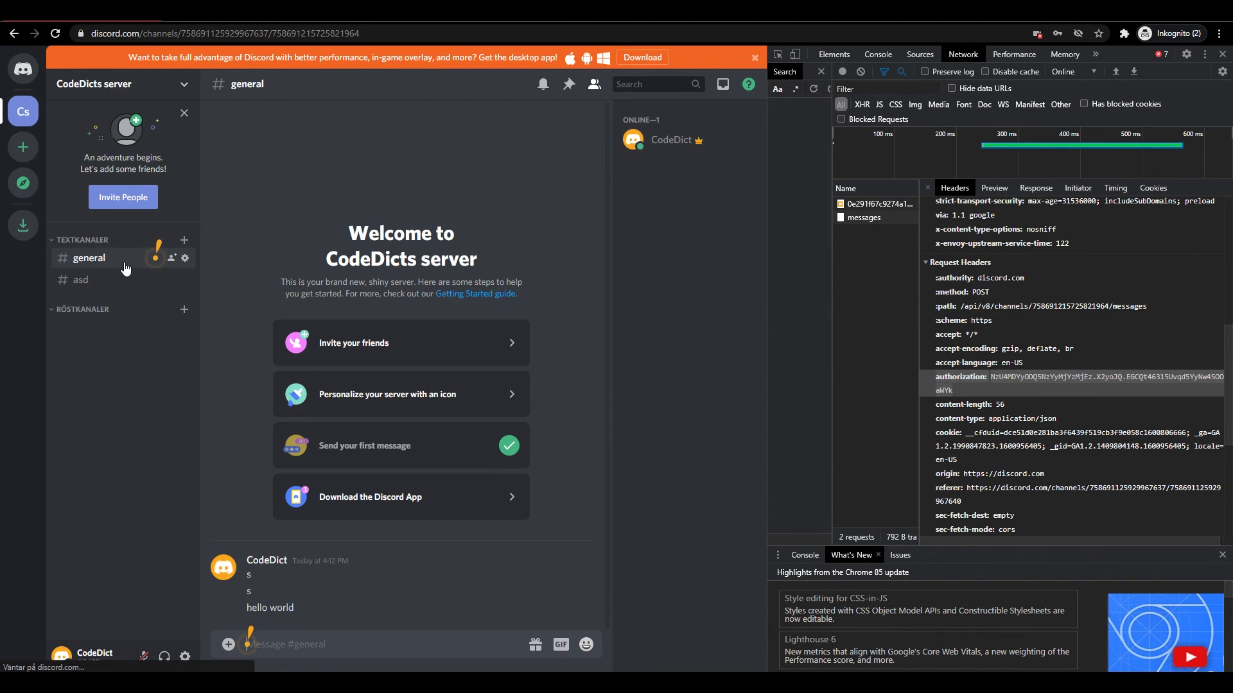